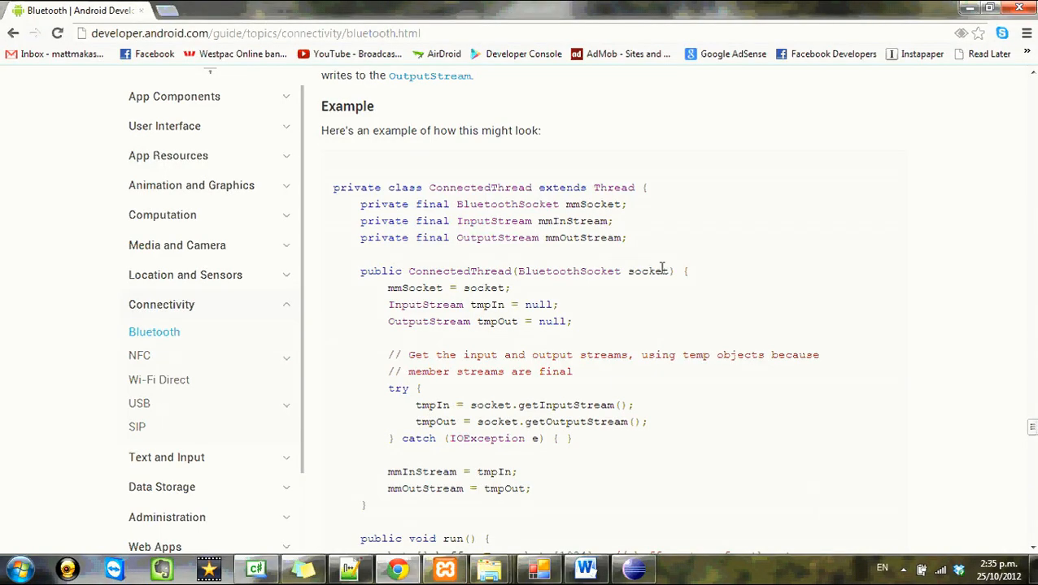
pyautogui.moveTo(383, 317)
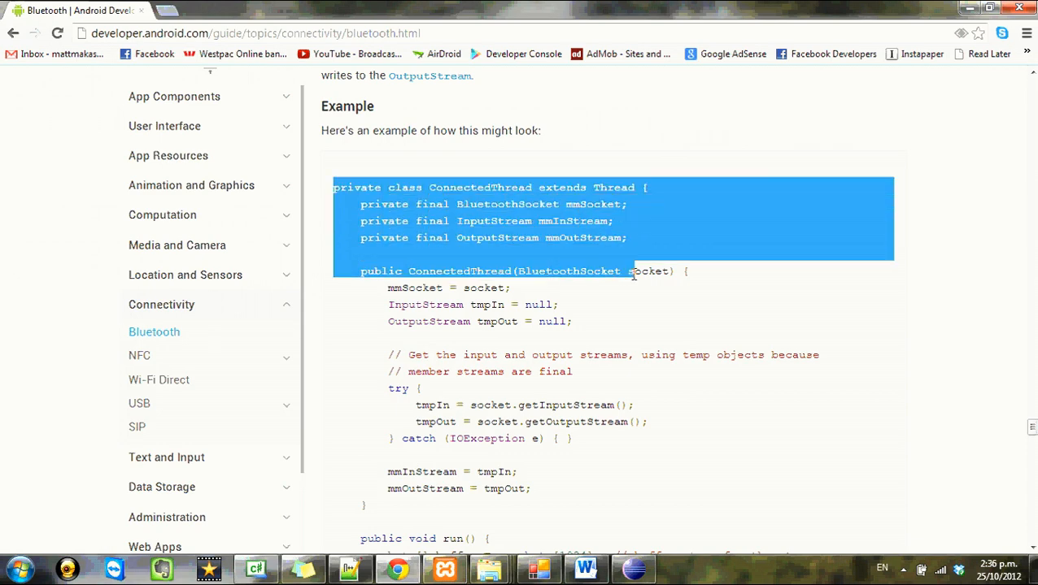
# Scroll the Bluetooth guide page to bring the rest of the ConnectedThread example into view
pyautogui.scroll(-3)
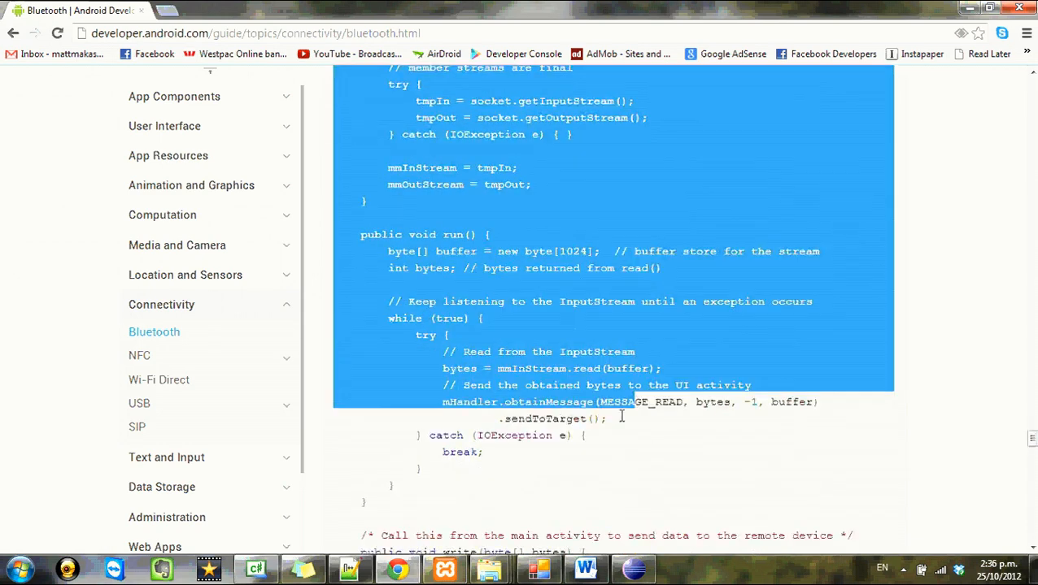
pyautogui.scroll(-3)
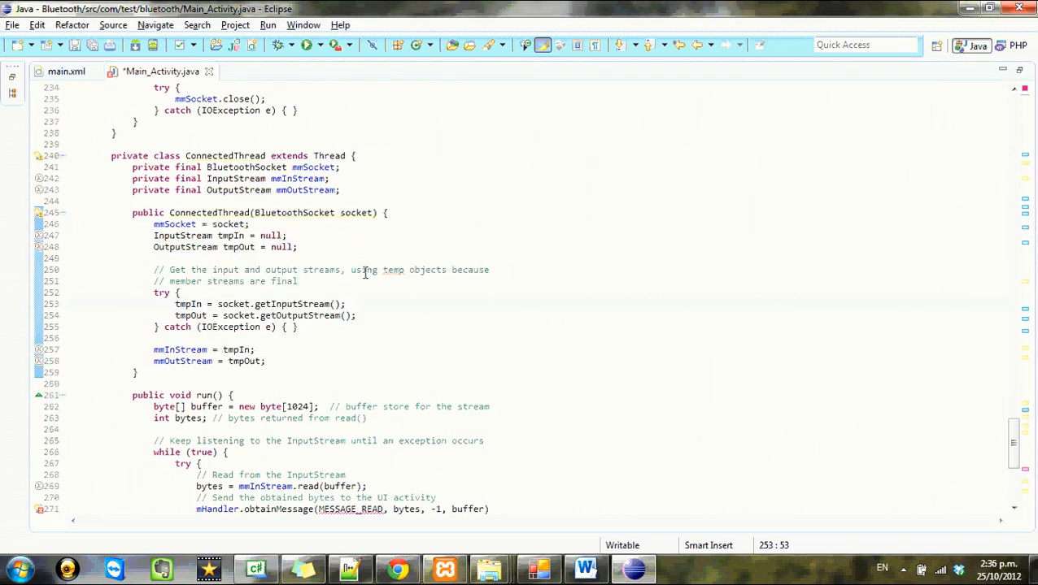
# Scroll through the pasted ConnectedThread class and select the flagged MESSAGE_READ line
pyautogui.scroll(-3)
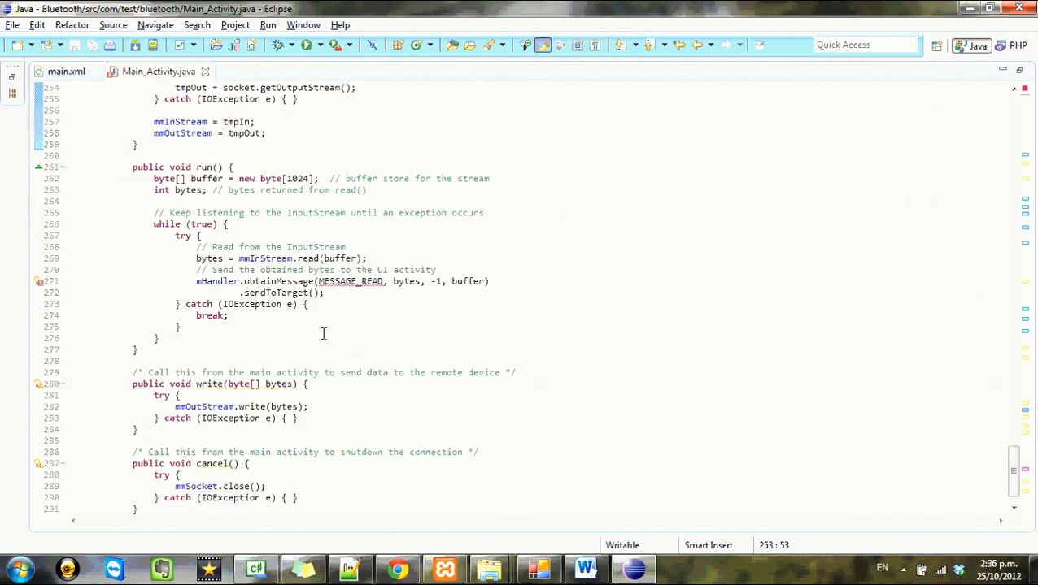
pyautogui.click(324, 292)
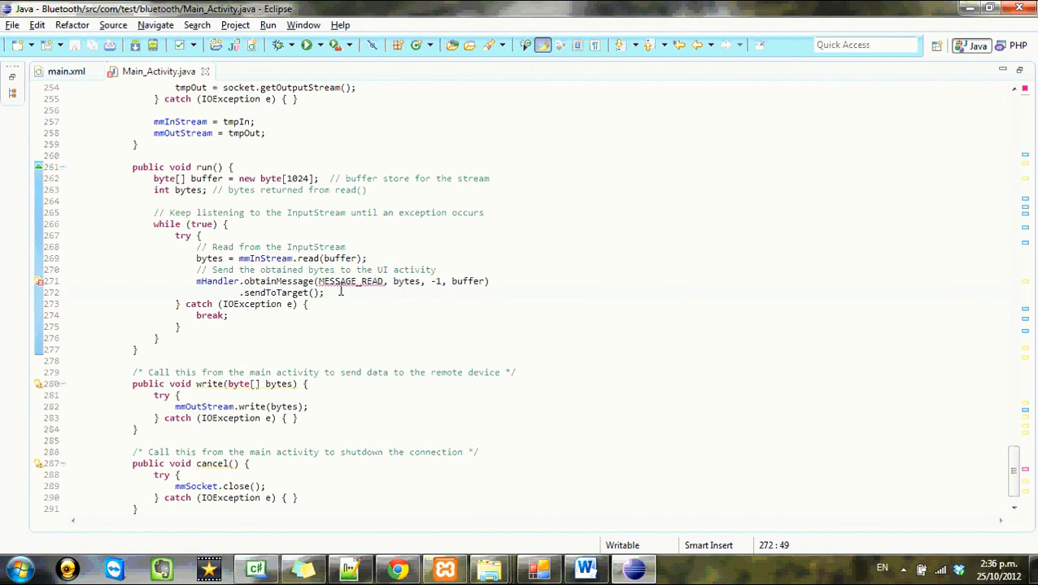
pyautogui.moveTo(992, 418)
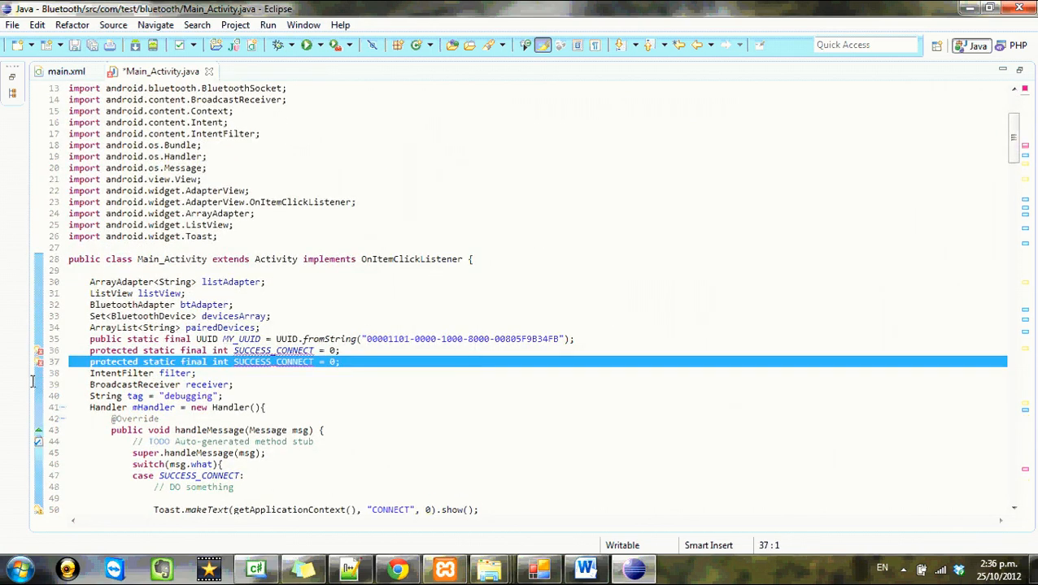
# Declare the constant MESSAGE_READ = 1 below SUCCESS_CONNECT
pyautogui.write('MESS')
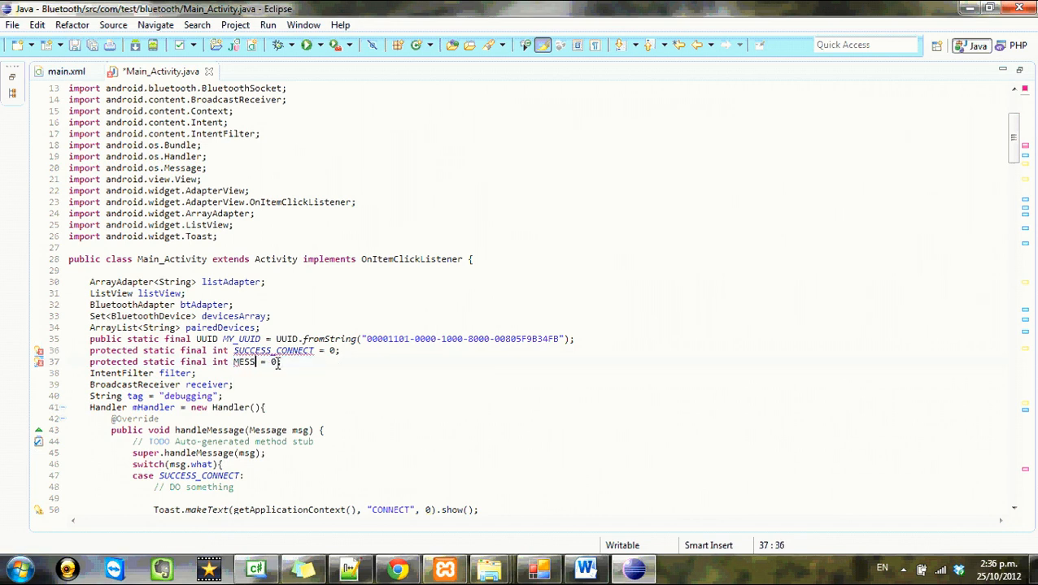
pyautogui.write('AGE_READ')
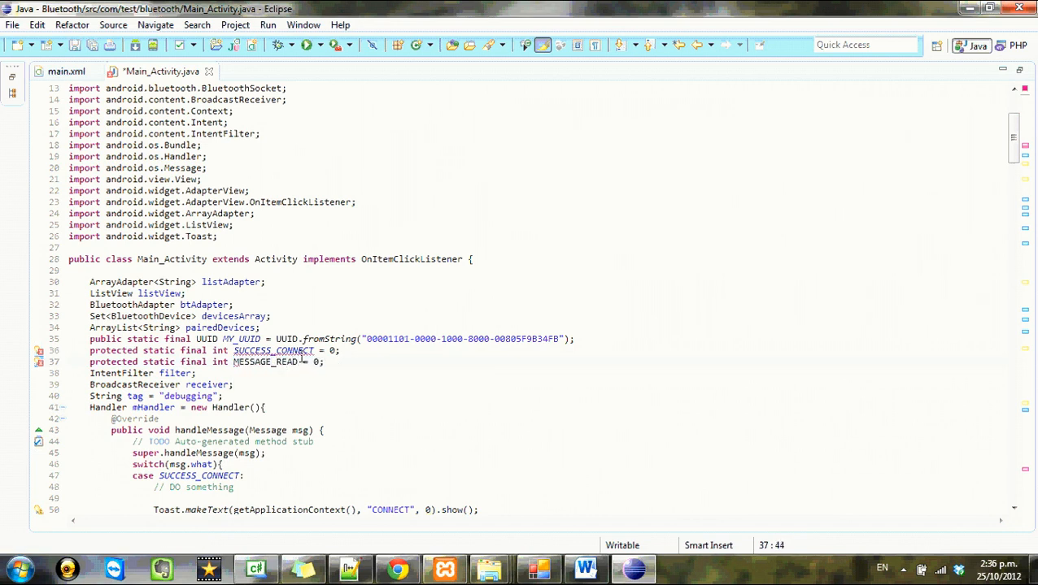
pyautogui.write('1')
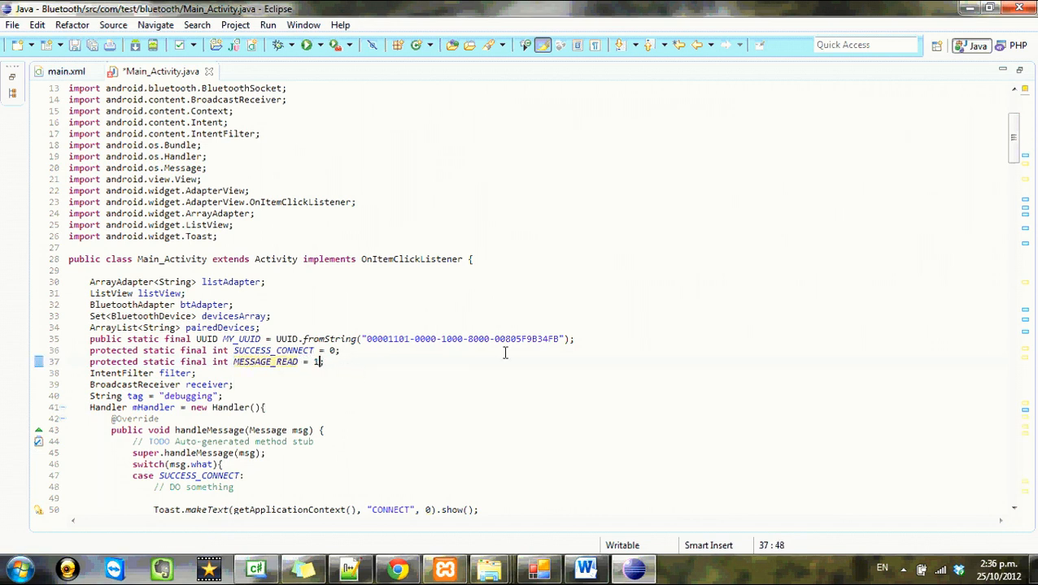
# Scroll through Main_Activity.java to review the handler and thread code
pyautogui.scroll(-3)
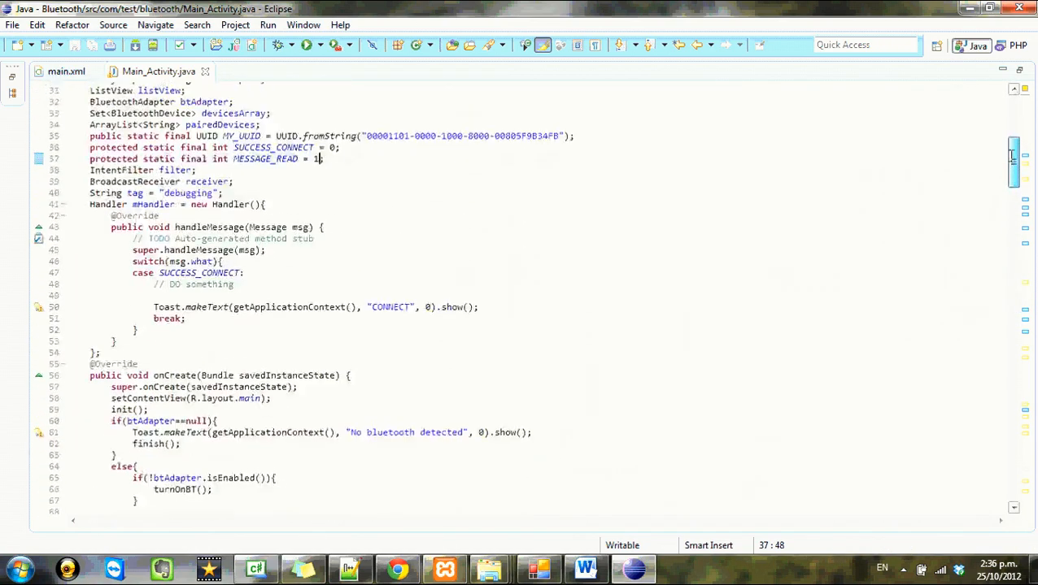
pyautogui.scroll(-3)
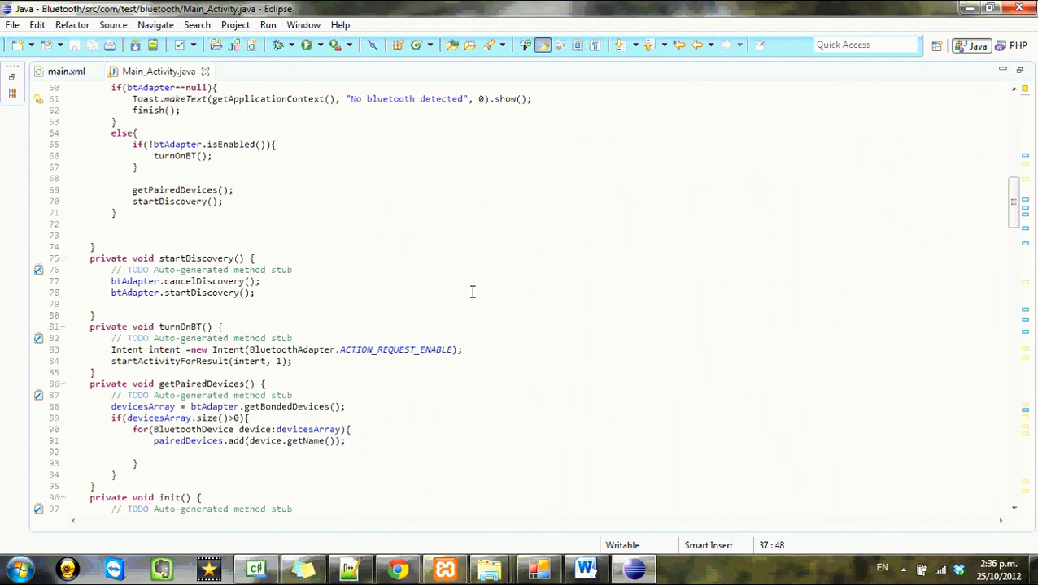
pyautogui.scroll(-3)
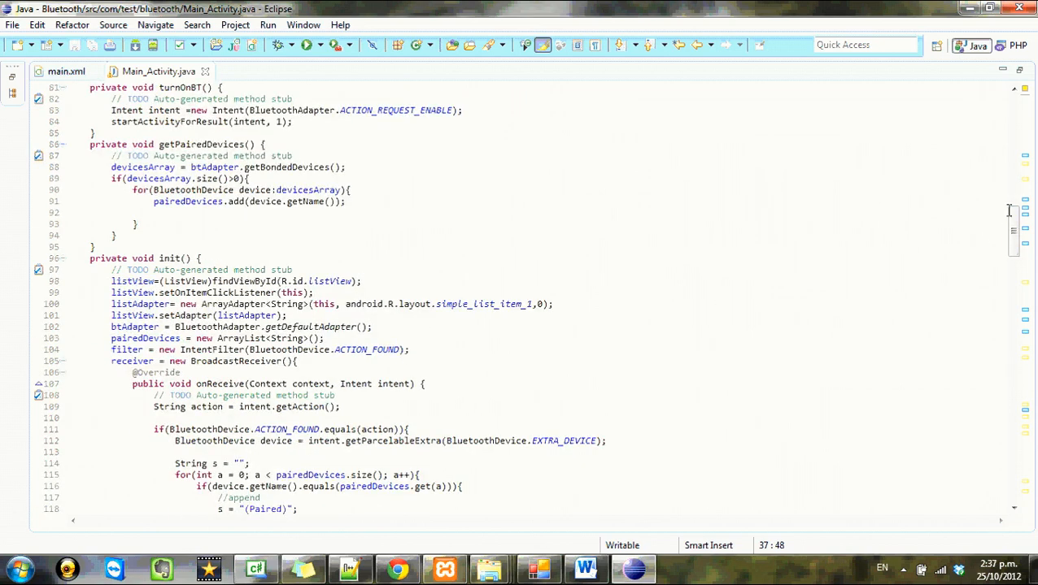
pyautogui.scroll(3)
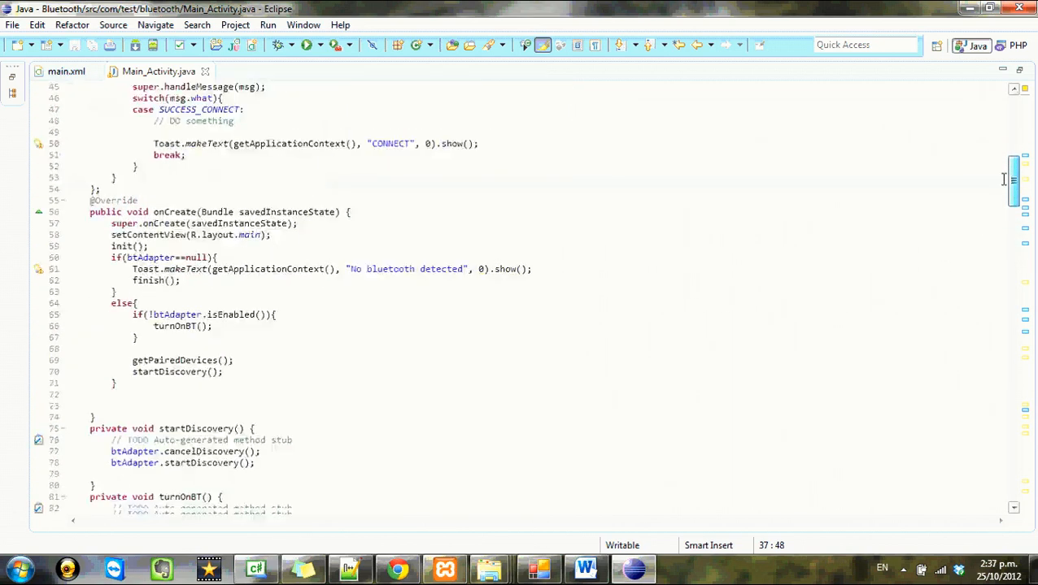
pyautogui.scroll(3)
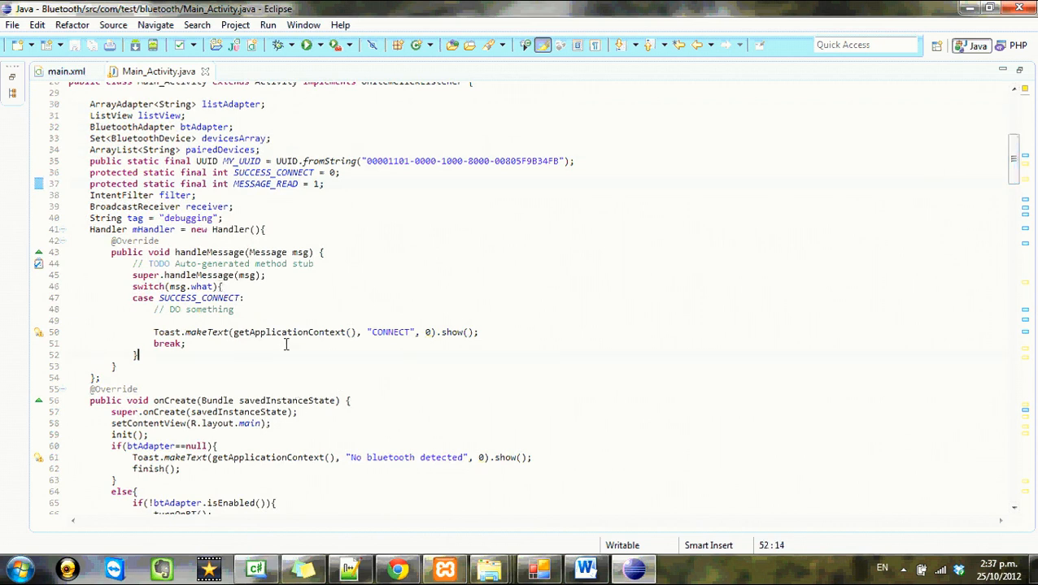
# Add 'case MESSAGE_READ:' with 'break;' to the handler switch and move to the SUCCESS_CONNECT case
pyautogui.write('case MESS')
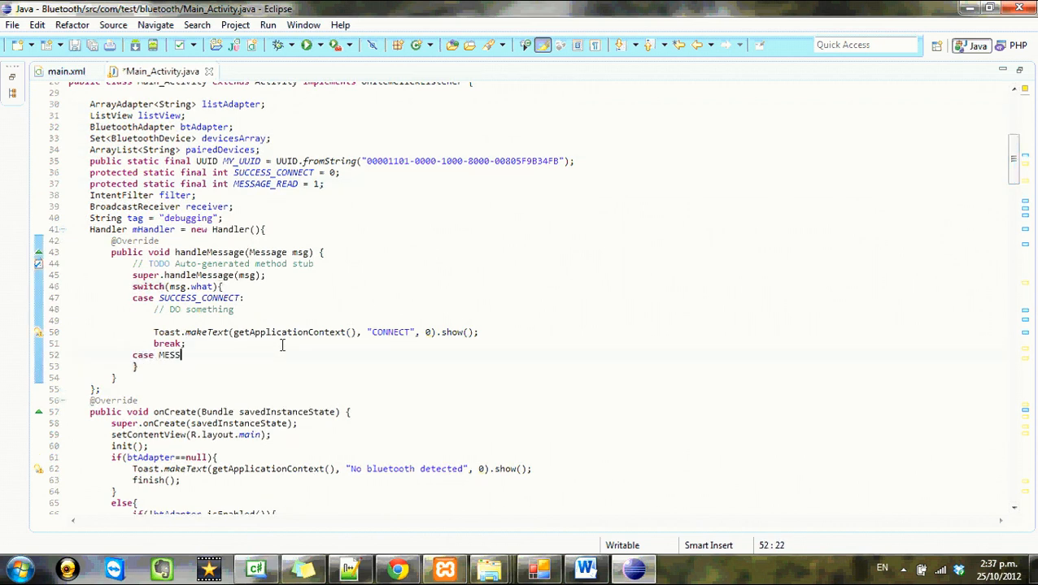
pyautogui.write('AGE_READ:')
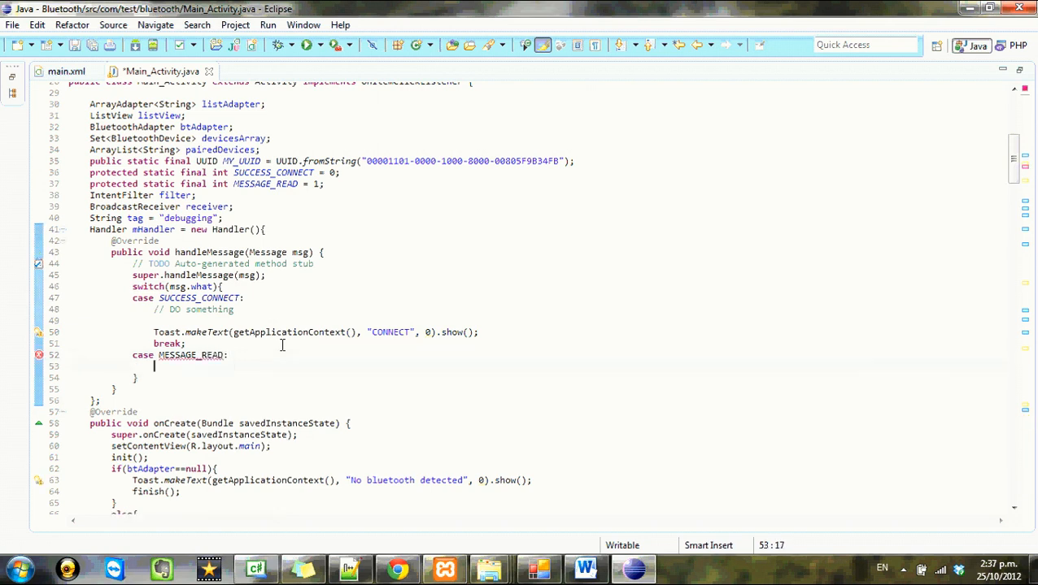
pyautogui.write(';')
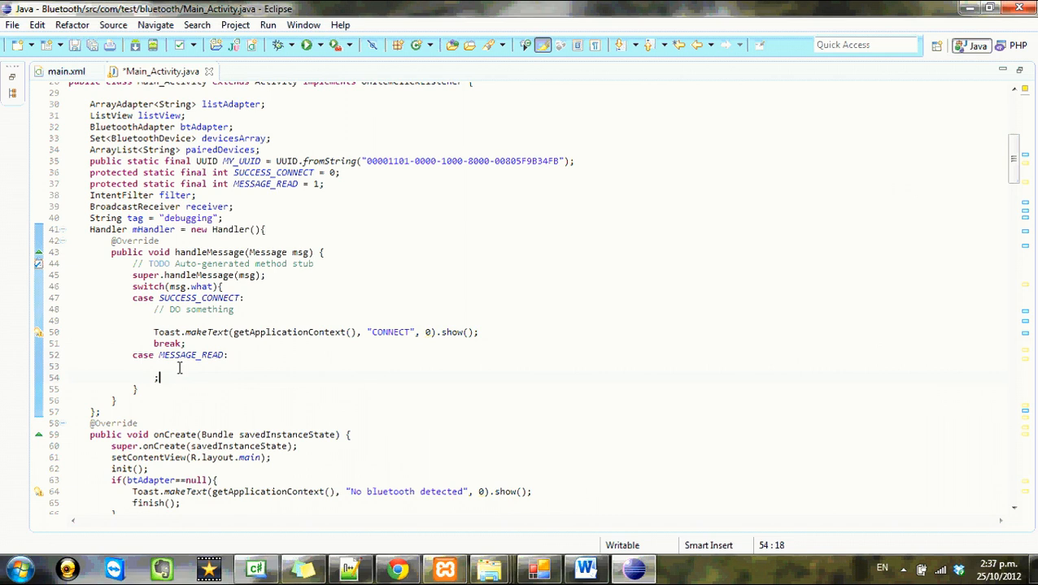
pyautogui.press('BackSpace')
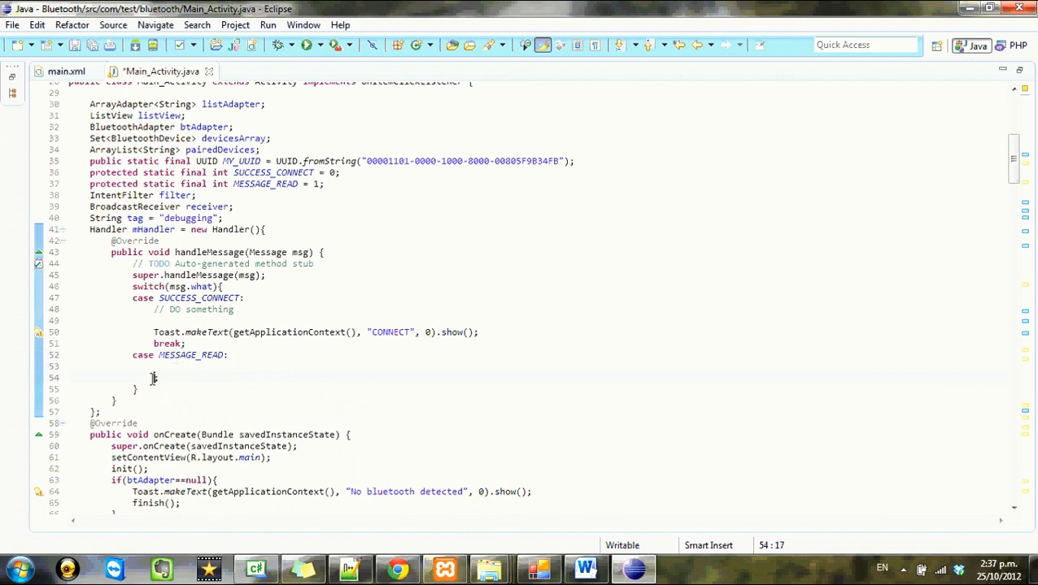
pyautogui.write('breakK')
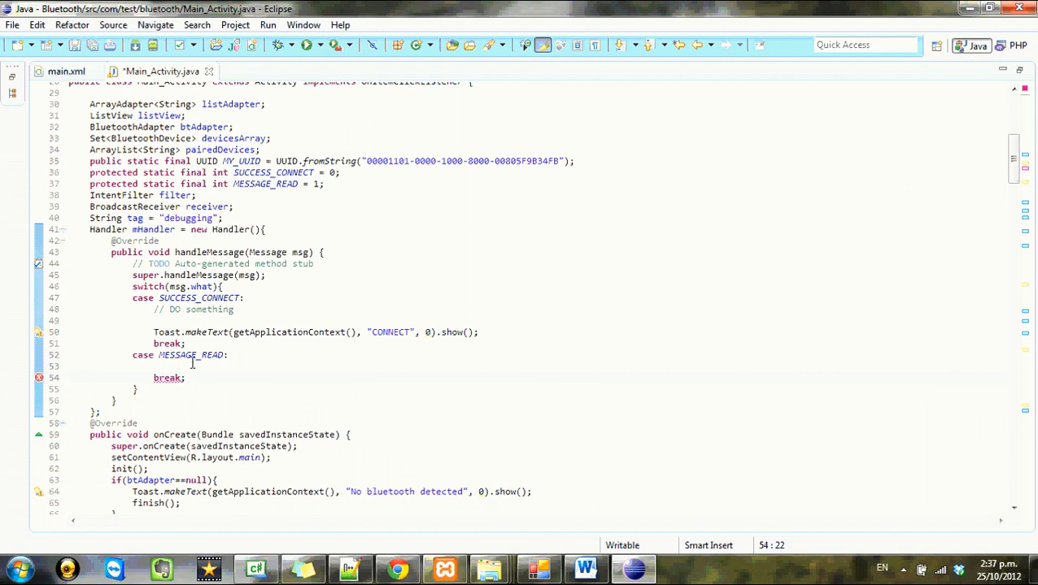
pyautogui.click(276, 354)
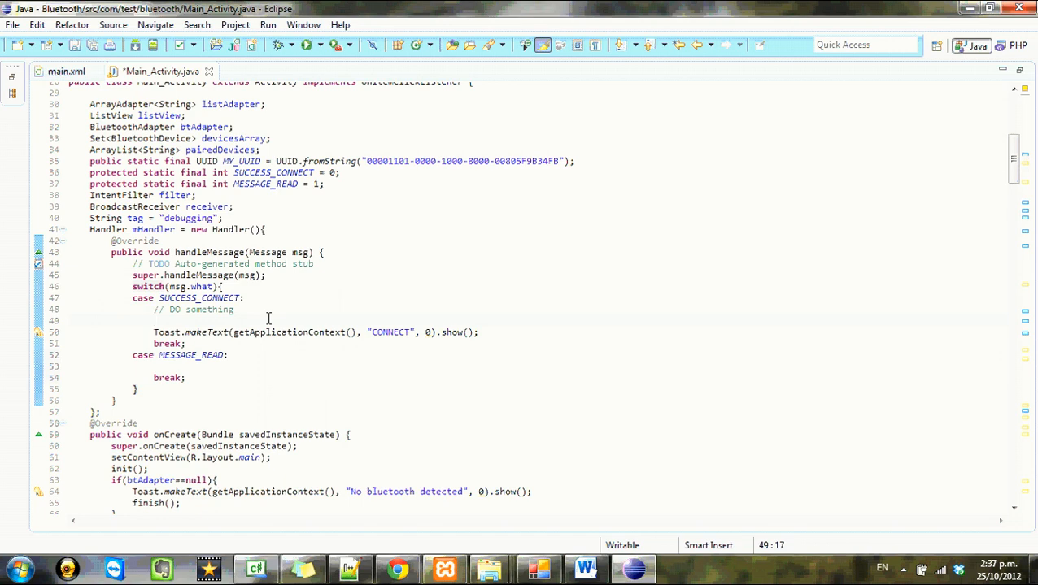
# Write 'ConnectedThread connectedThread = new ConnectedThread(socket);' in the SUCCESS_CONNECT case
pyautogui.write('ConnectedThread conn')
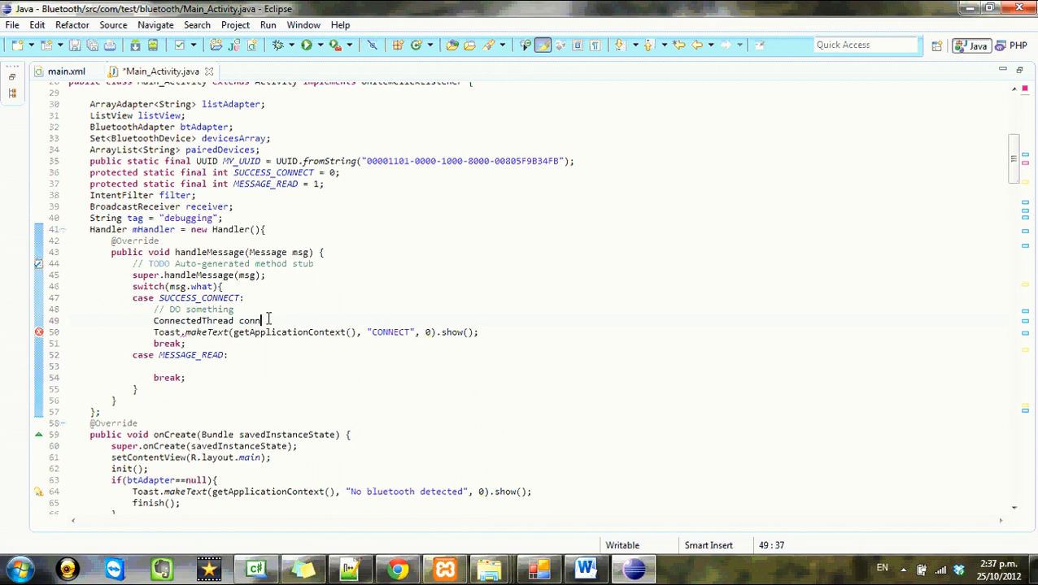
pyautogui.write('ectedTHrea')
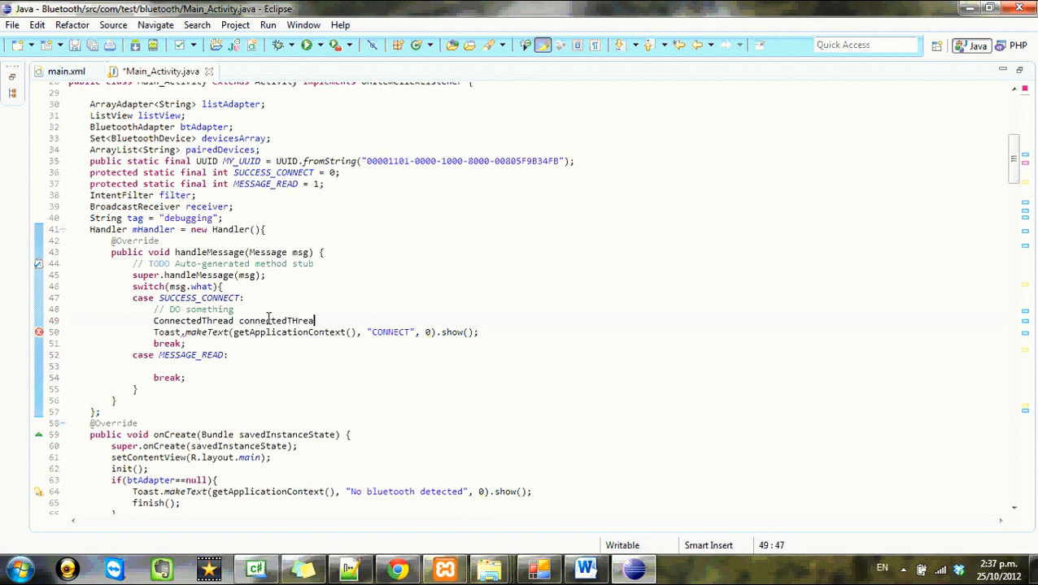
pyautogui.write('d = new co')
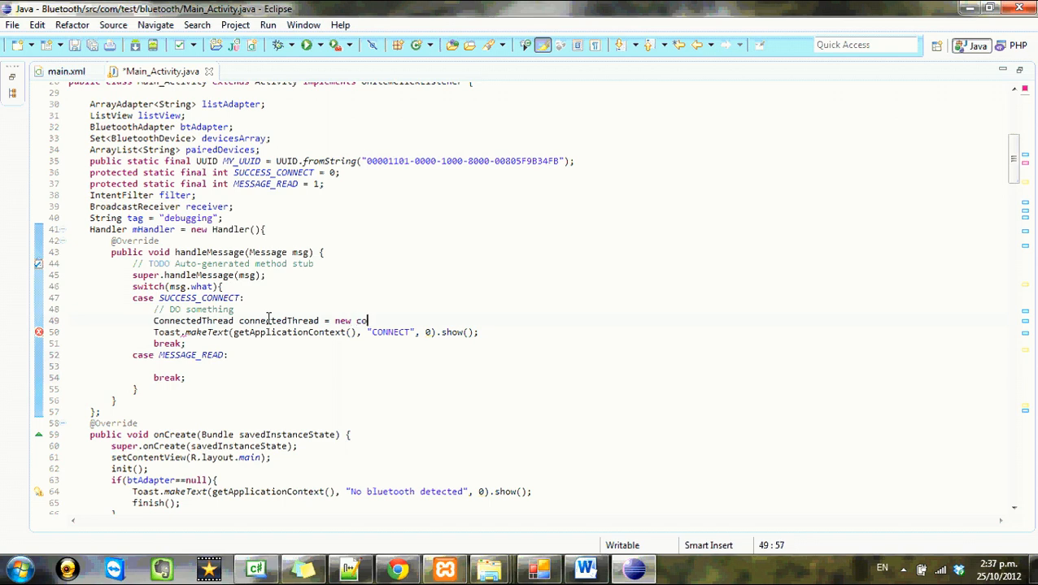
pyautogui.write('nnectedThread(socket);')
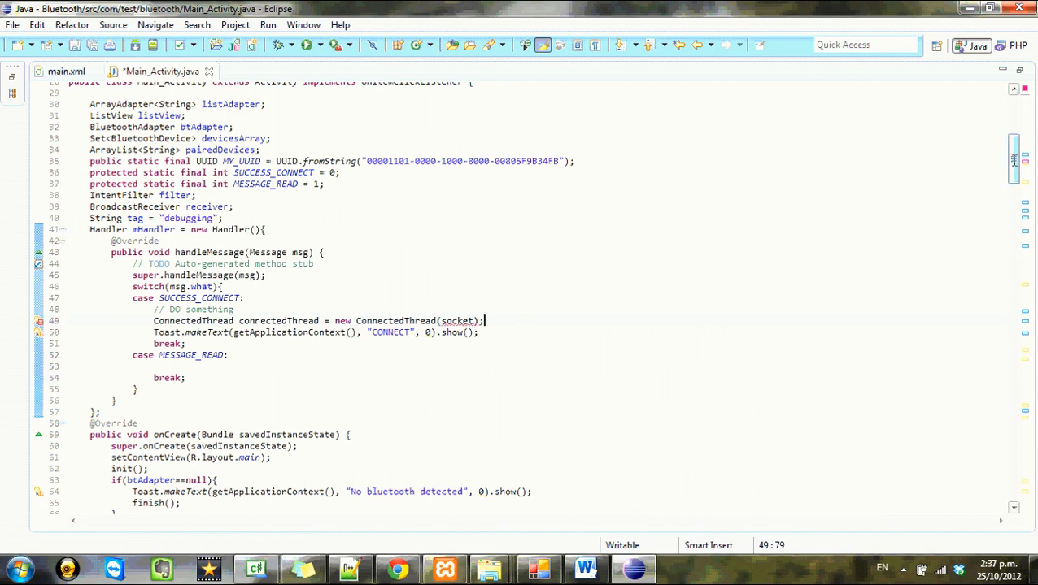
pyautogui.scroll(-3)
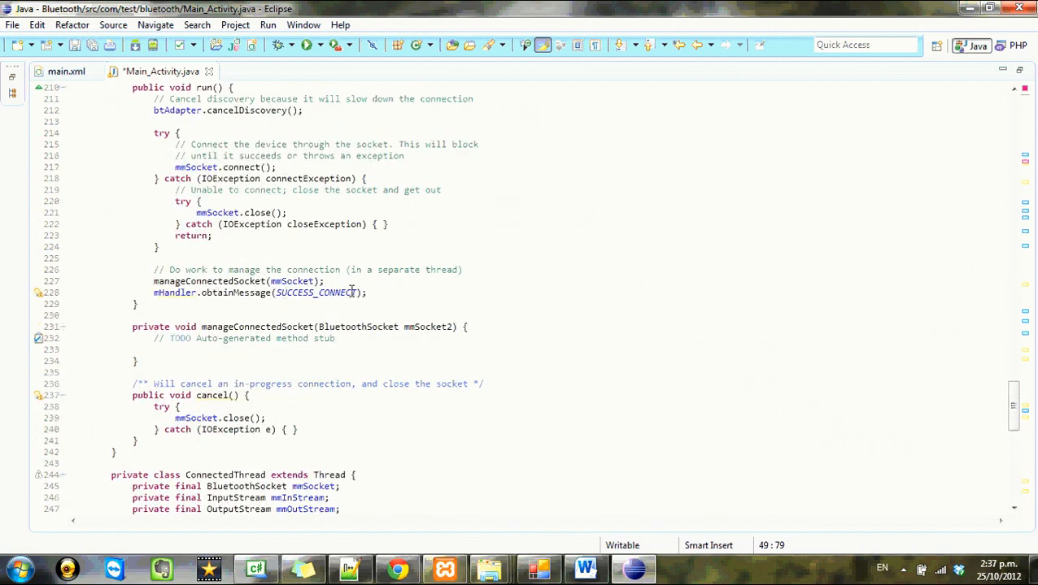
# Change the connect thread's obtainMessage call to obtainMessage(SUCCESS_CONNECT, mmSocket)
pyautogui.doubleClick(315, 293)
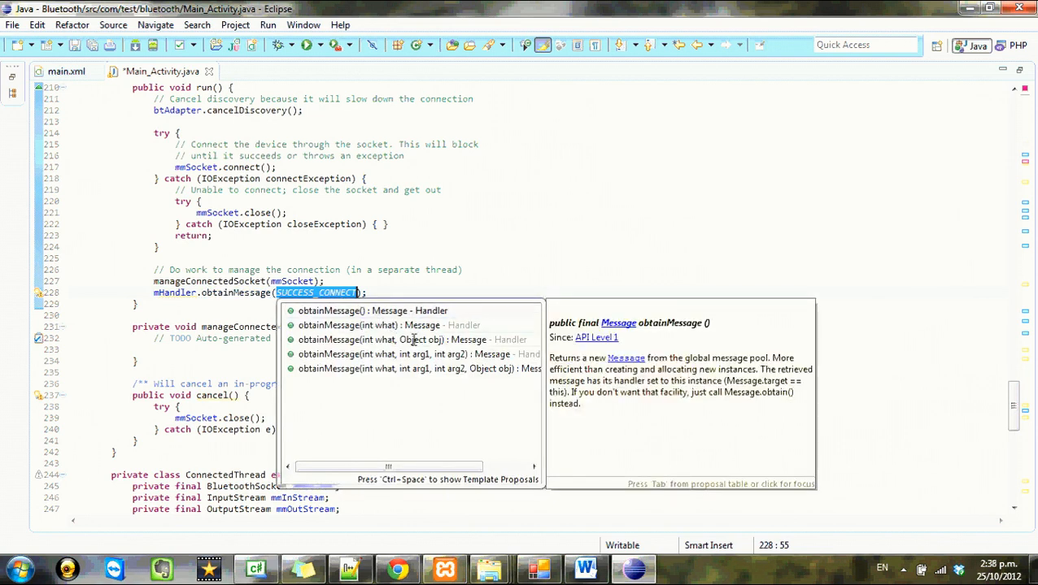
pyautogui.press('Escape')
pyautogui.write(', ')
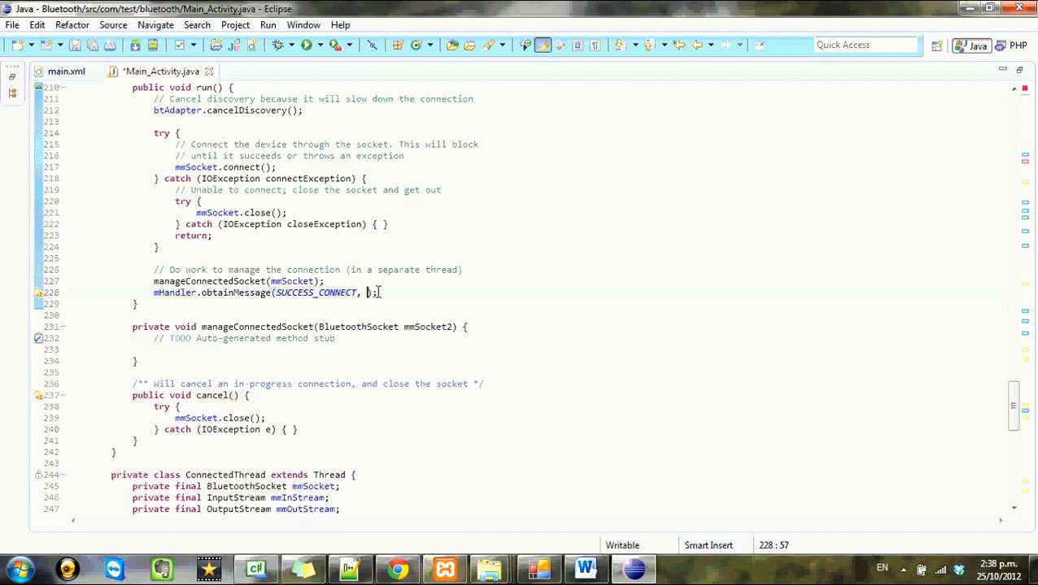
pyautogui.write('mm')
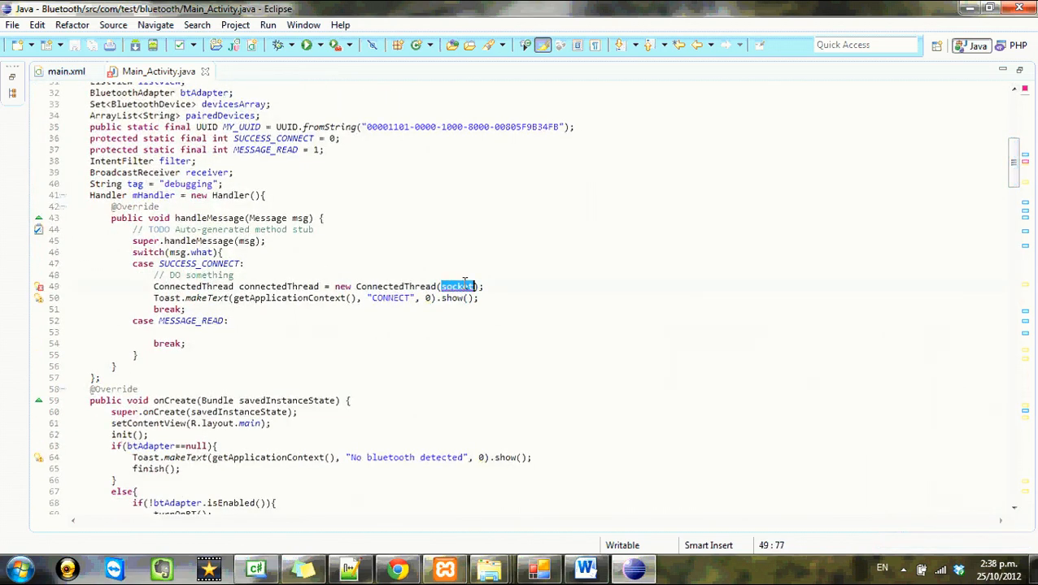
# Replace the 'socket' argument with msg.obj and begin the BluetoothSocket cast in the ConnectedThread constructor call
pyautogui.click(468, 286)
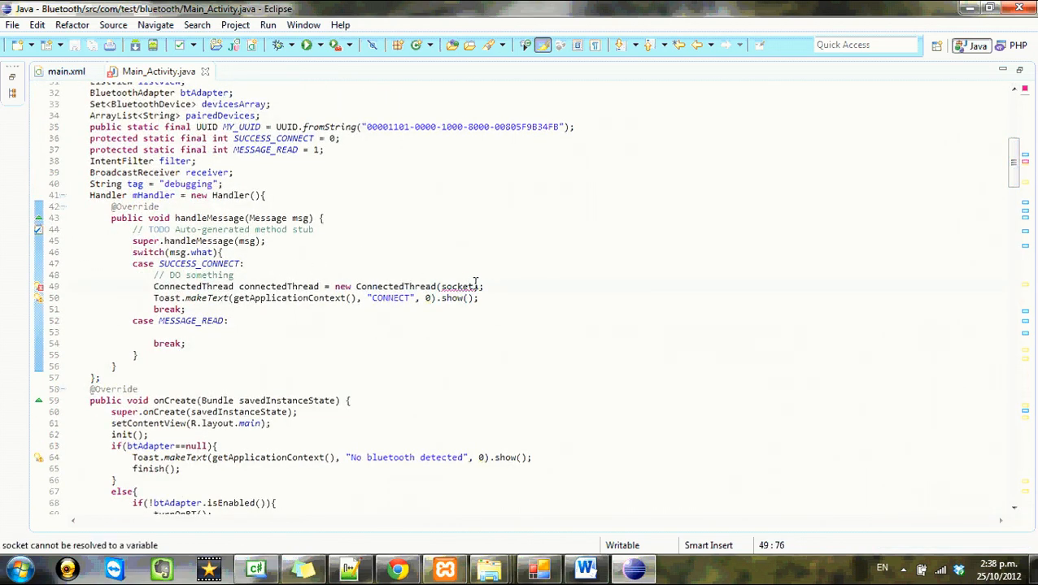
pyautogui.write(')')
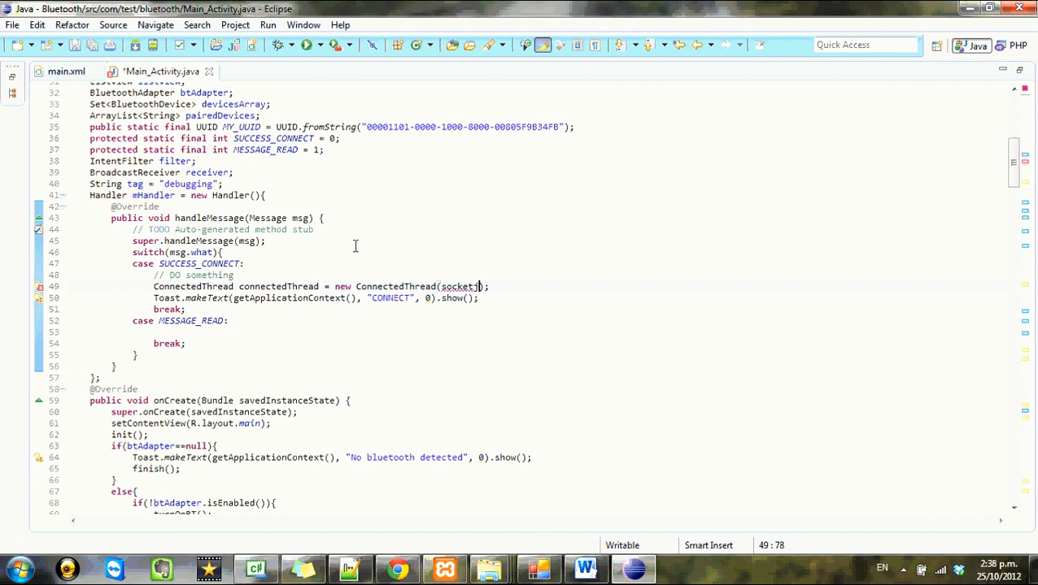
pyautogui.write('mes')
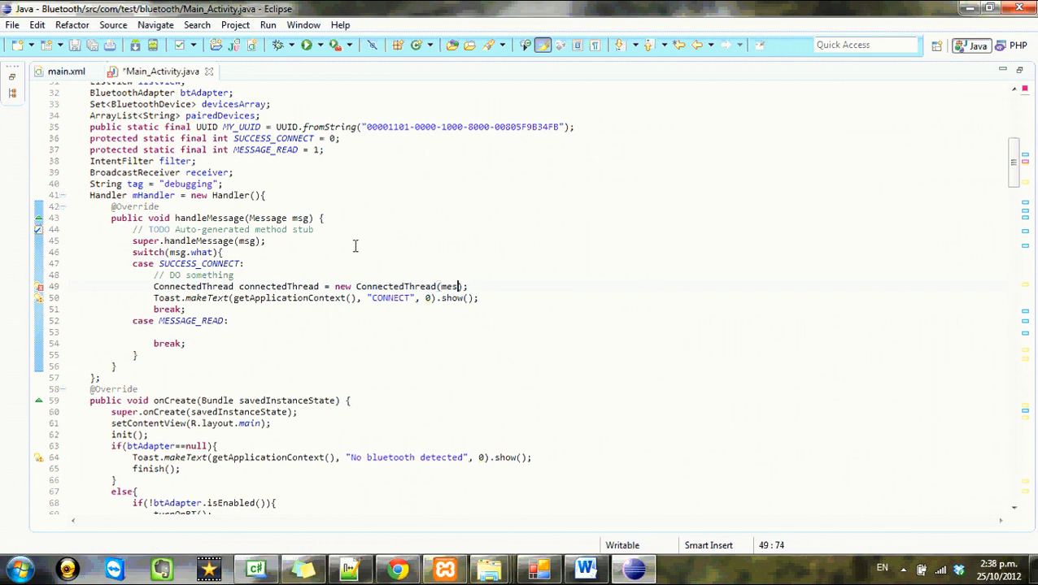
pyautogui.write('.obj')
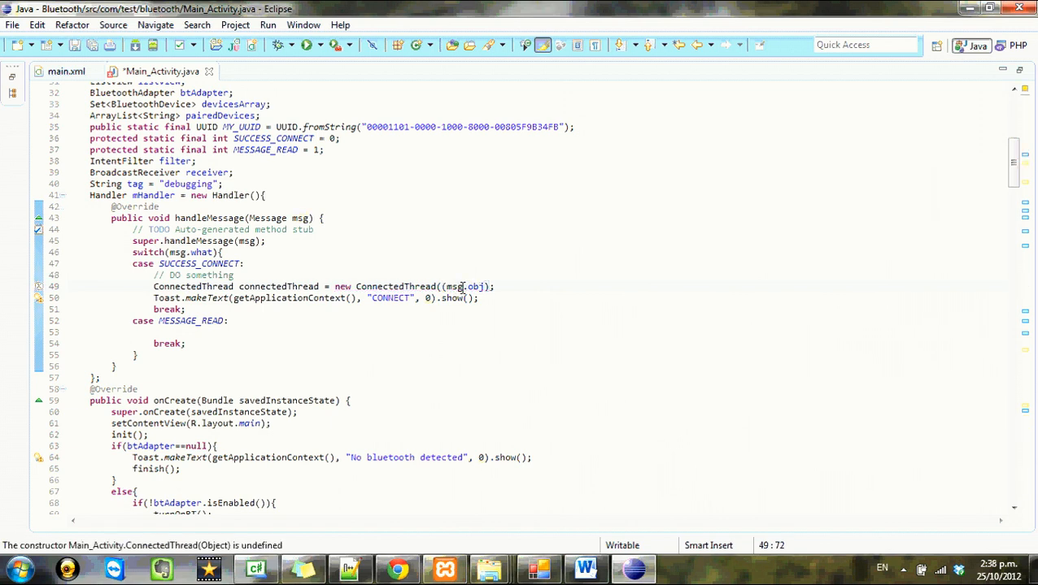
pyautogui.write('BluetoothSocket)')
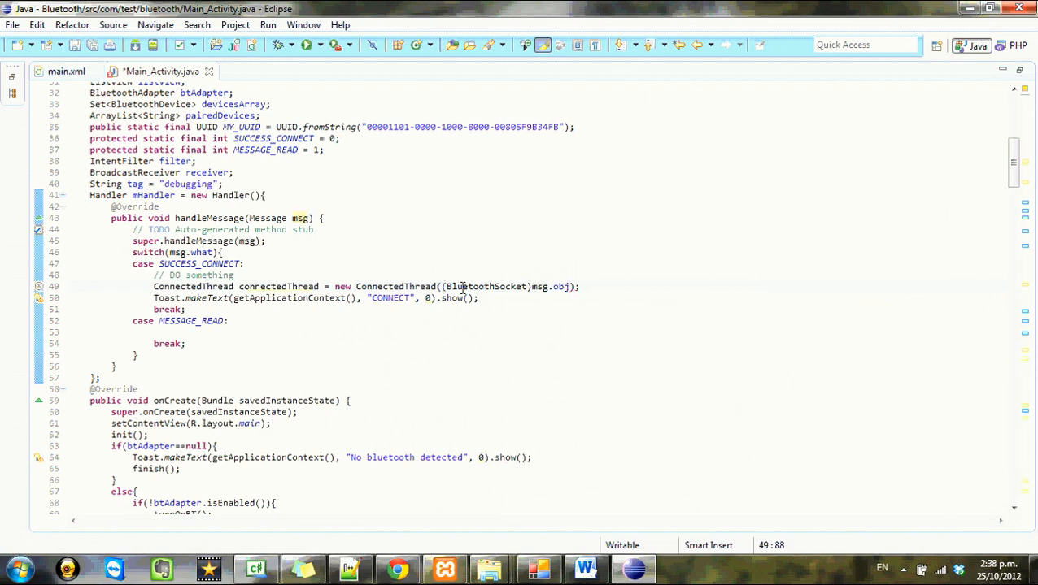
# Scroll down to the auto-generated manageConnectedSocket stub to remove it
pyautogui.scroll(-3)
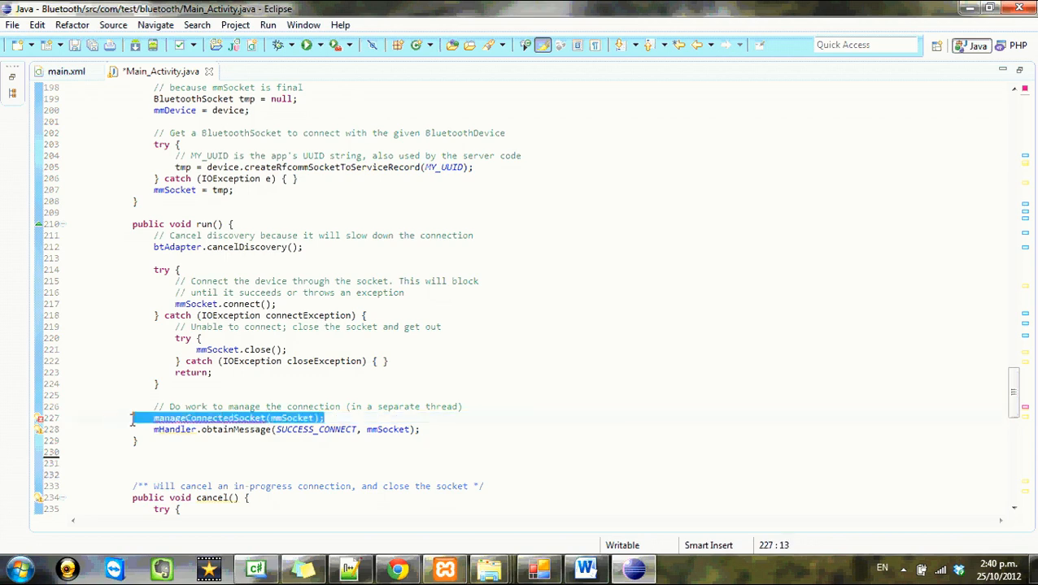
# Delete the manageConnectedSocket(mmSocket) call and scroll down to ConnectedThread.run()
pyautogui.press('Delete')
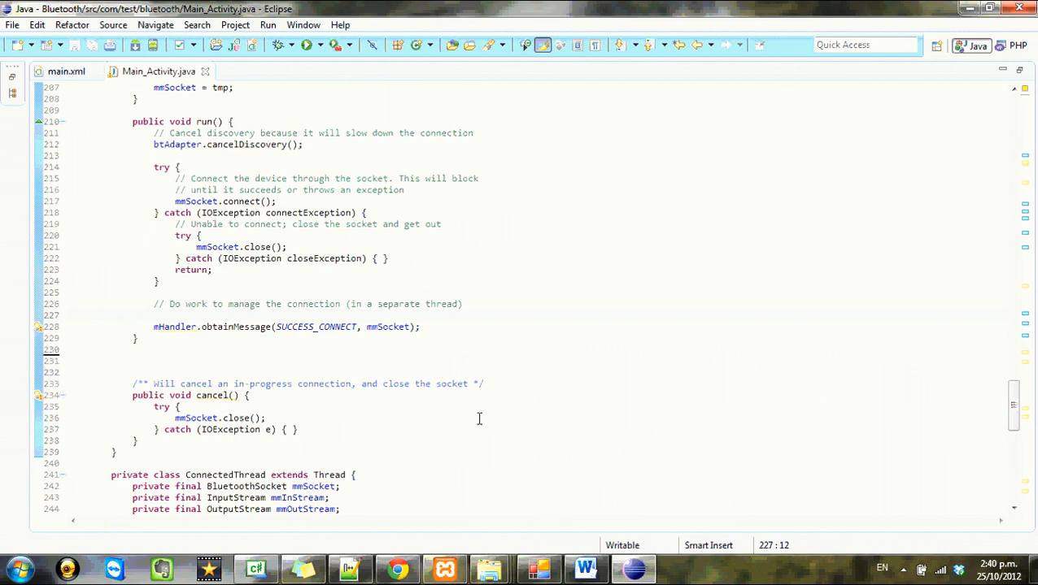
pyautogui.scroll(-3)
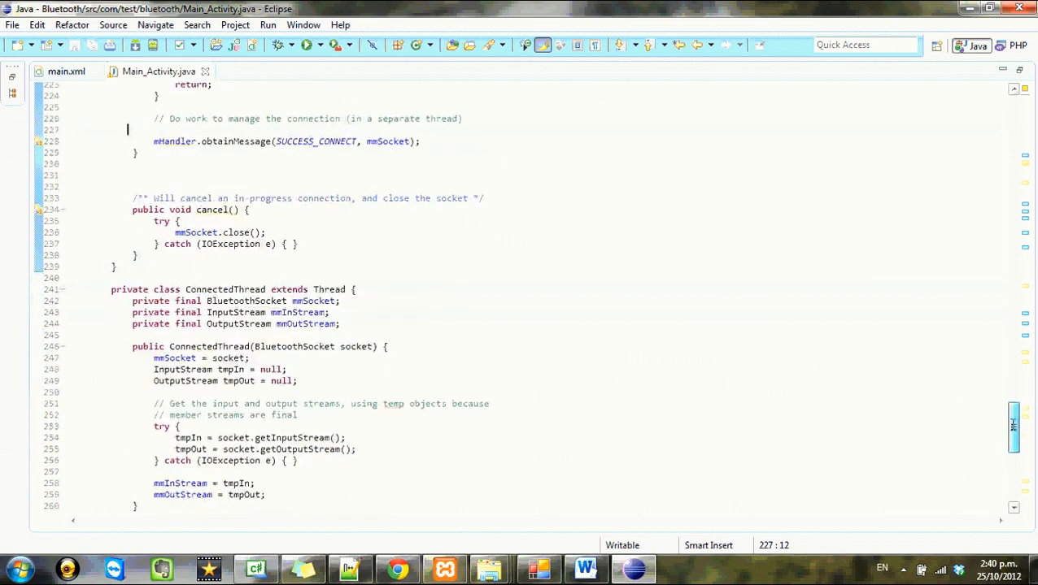
pyautogui.scroll(-3)
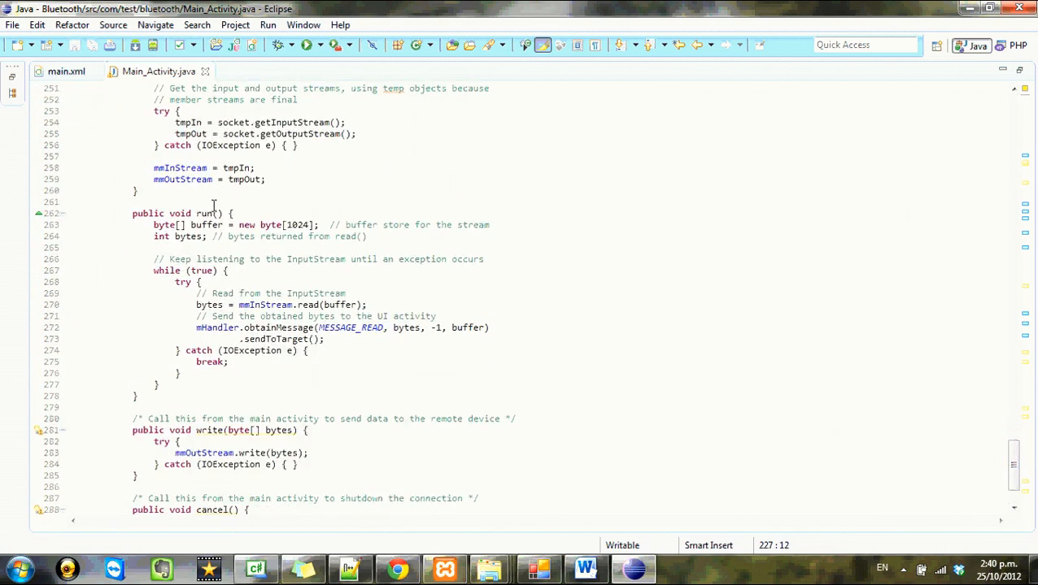
pyautogui.scroll(-3)
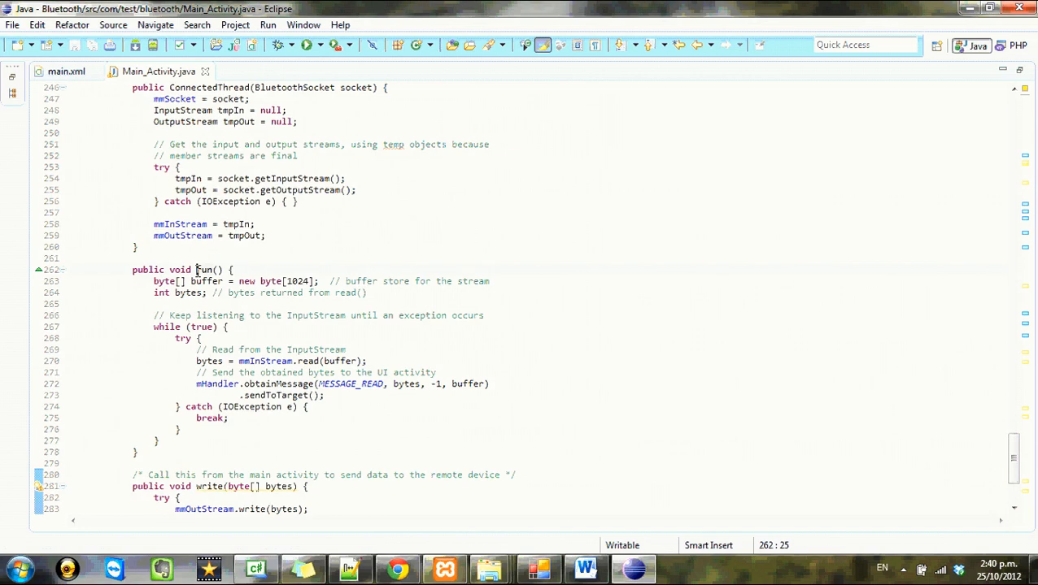
# Strip the allocation from 'byte[] buffer' and start 'buffer =' inside the try block before read
pyautogui.moveTo(196, 281); pyautogui.dragTo(118, 303)
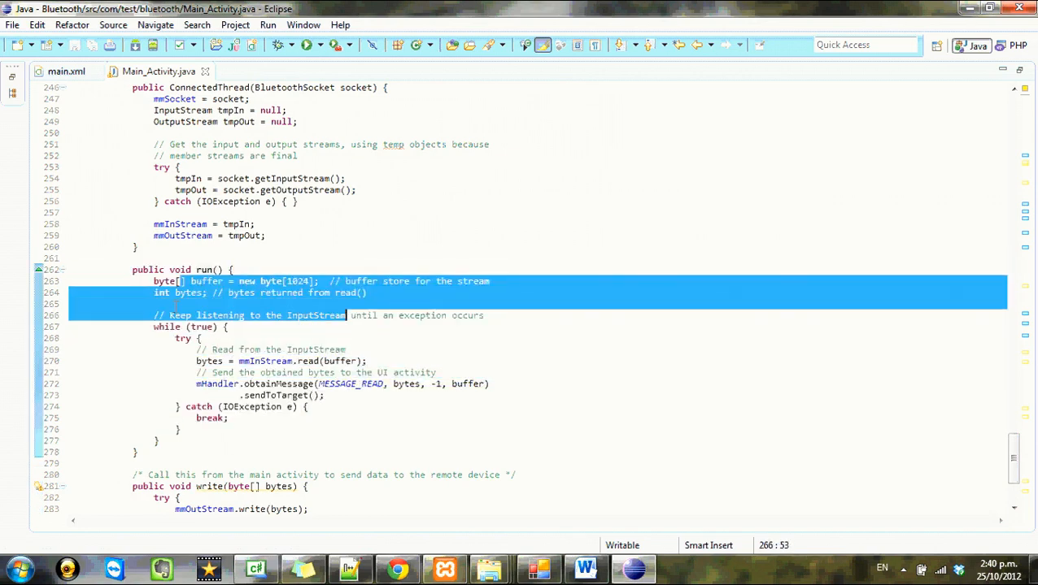
pyautogui.click(277, 384)
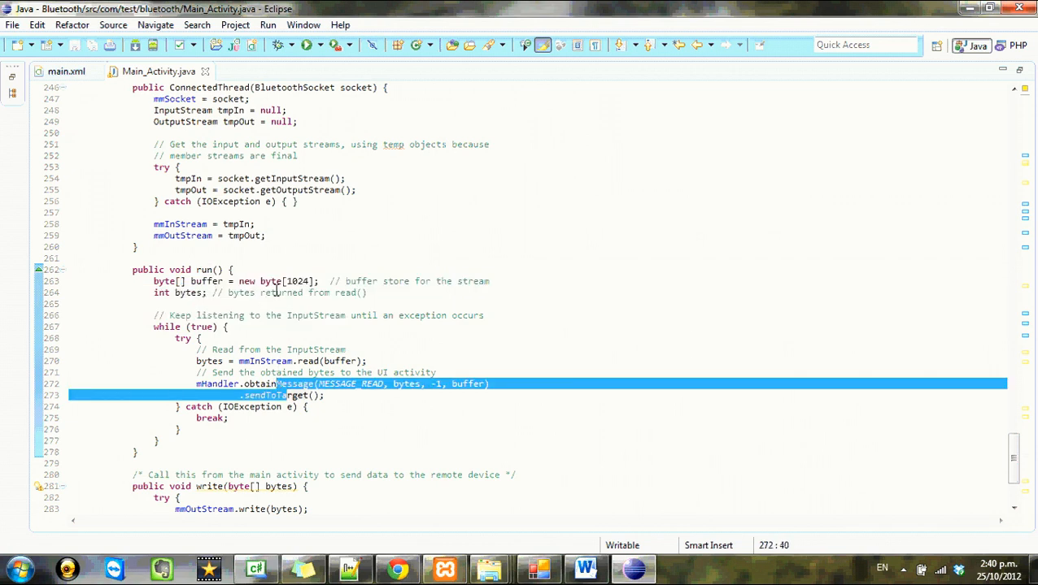
pyautogui.click(335, 281)
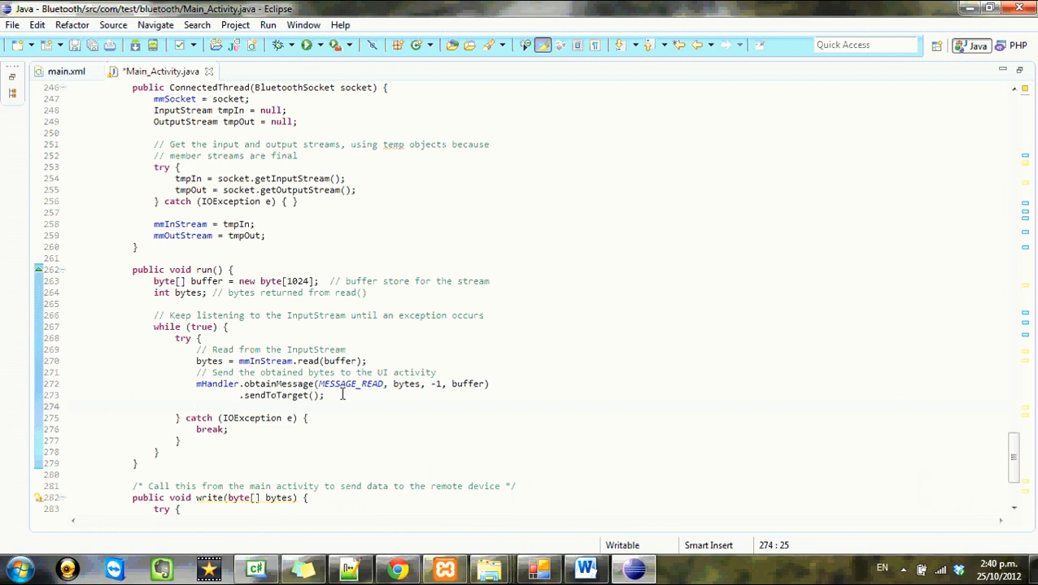
pyautogui.write('buffer = new byte[1024];')
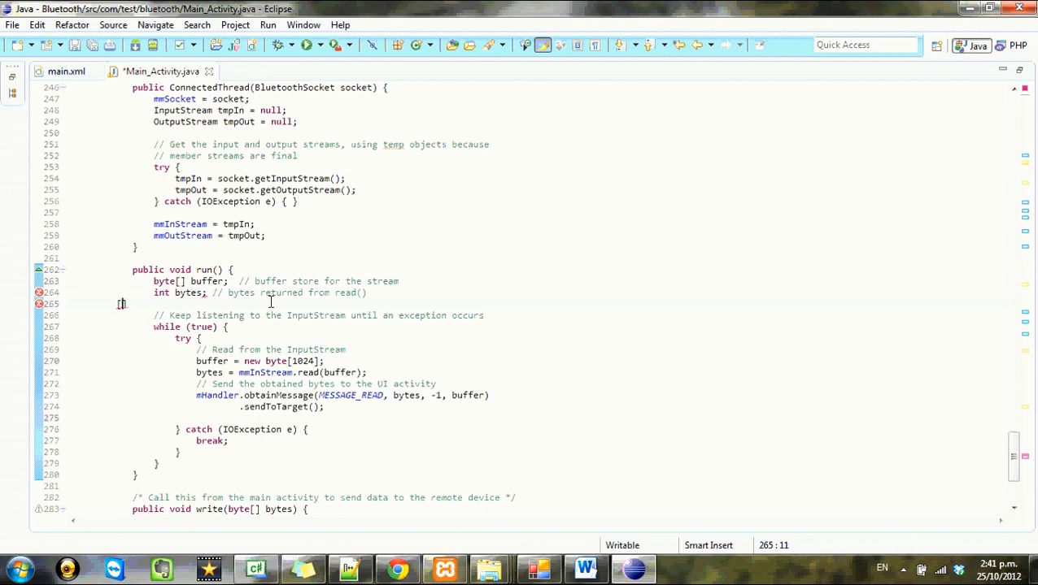
# Complete the in-loop buffer assignment with 'new byte[1024]' and save the file
pyautogui.write('123,123,')
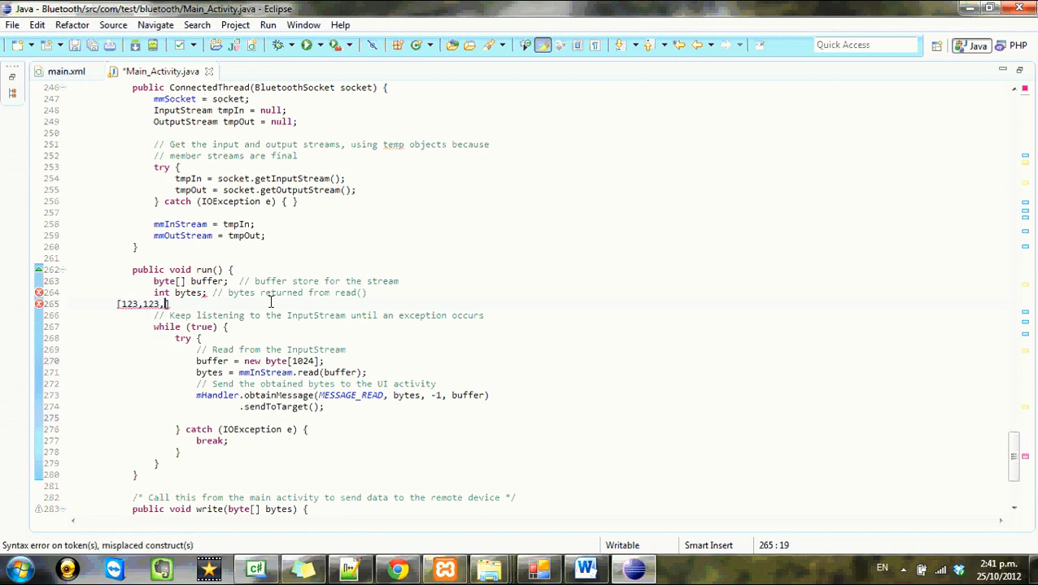
pyautogui.write('12,4,242,4,25,2,')
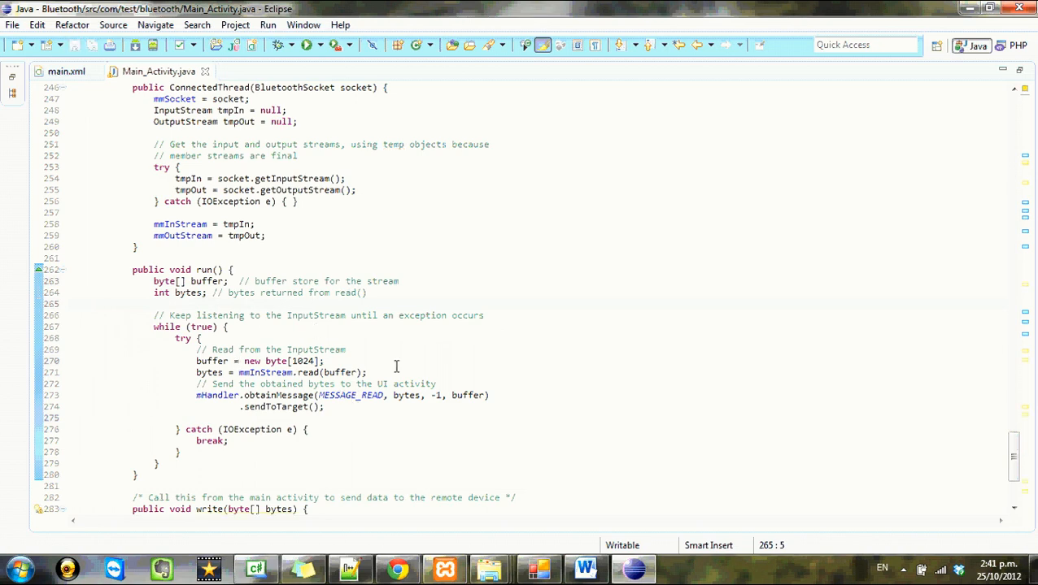
# Declare String s = "successfully connected"; in the SUCCESS_CONNECT case
pyautogui.scroll(-3)
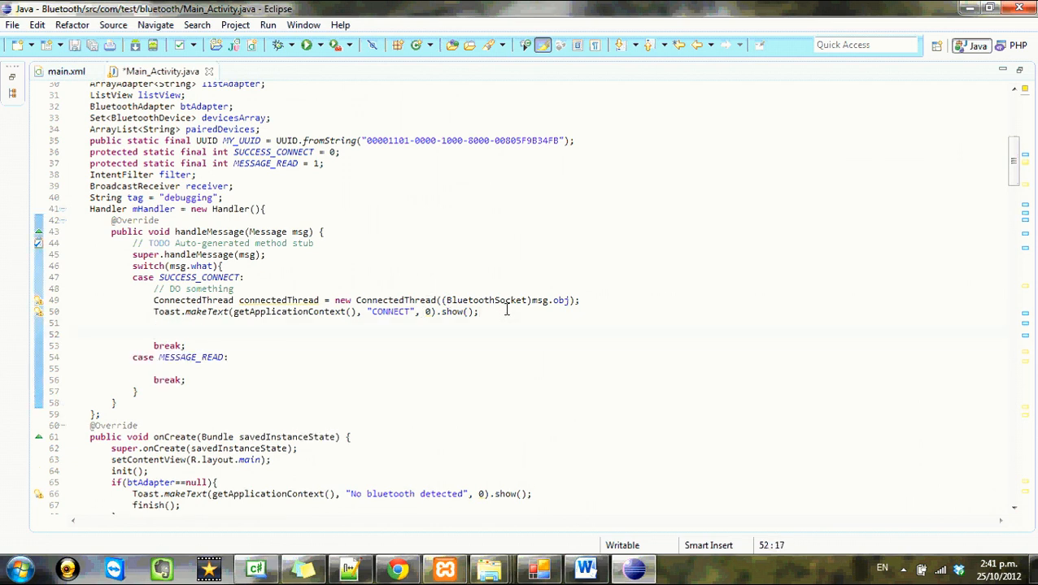
pyautogui.write('connectedThread.write(bytes')
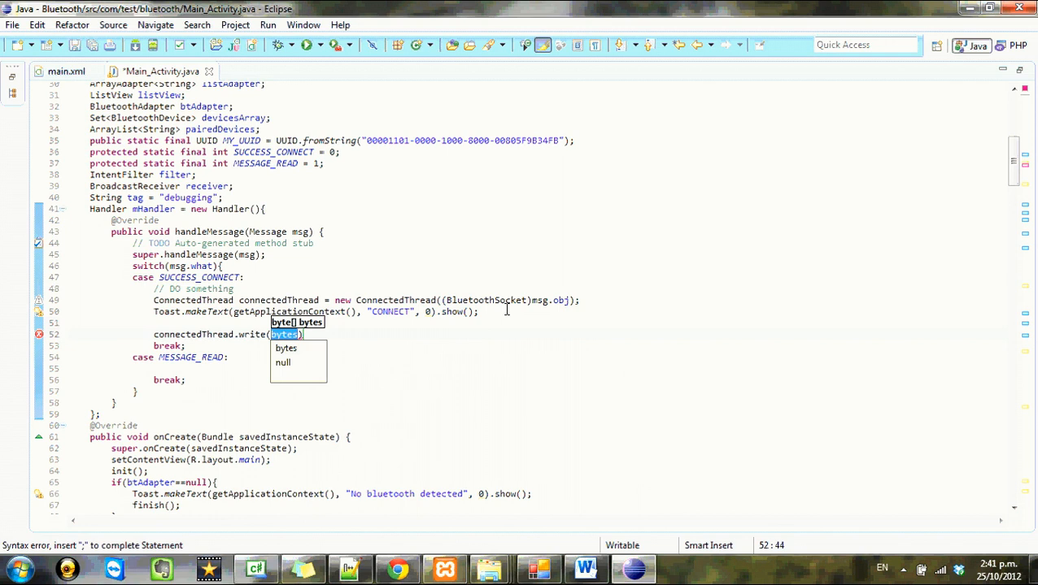
pyautogui.write('new Byte')
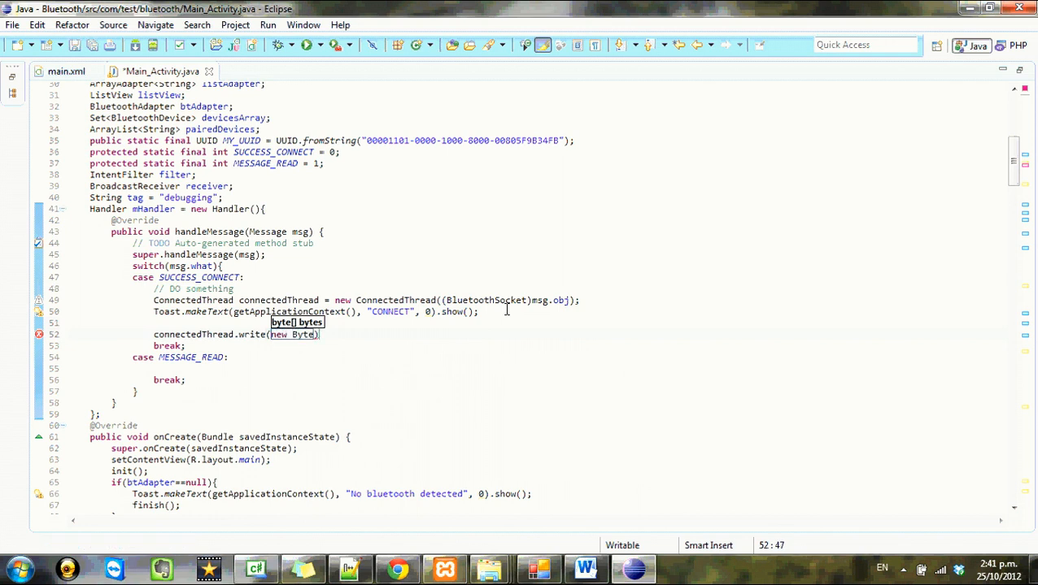
pyautogui.press('BackSpace')
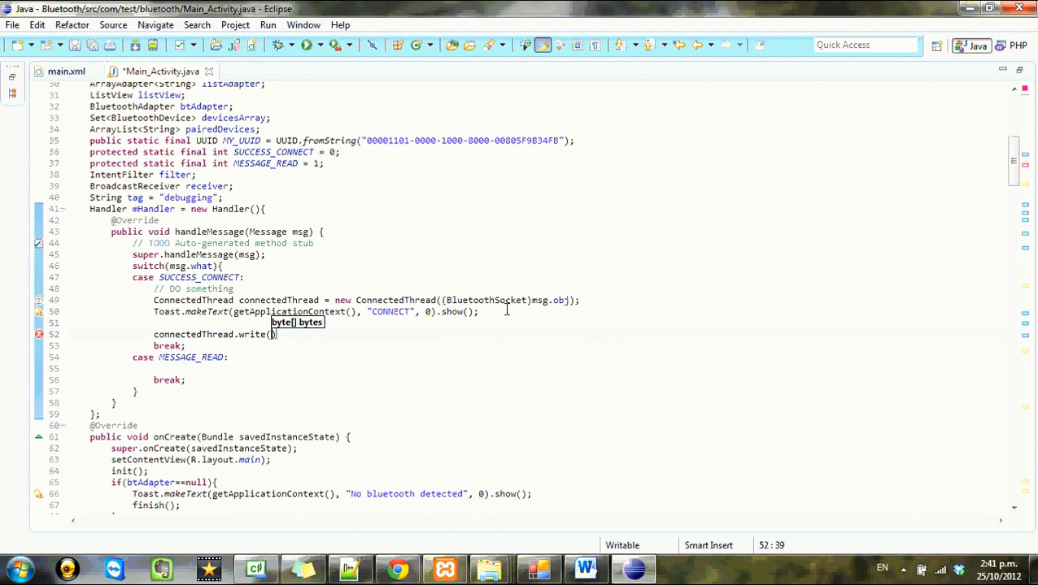
pyautogui.write('s')
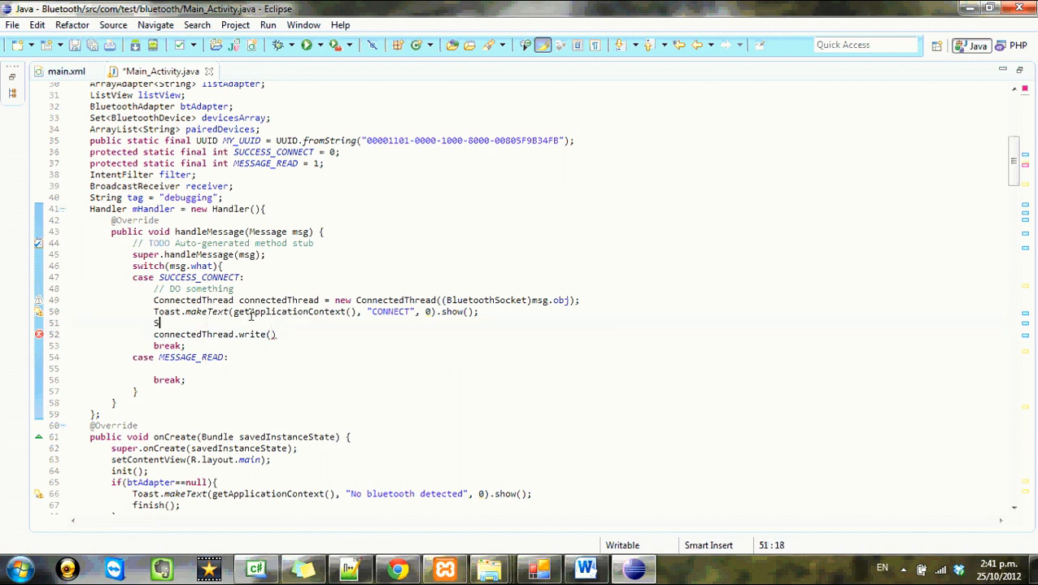
pyautogui.write('tring s = "')
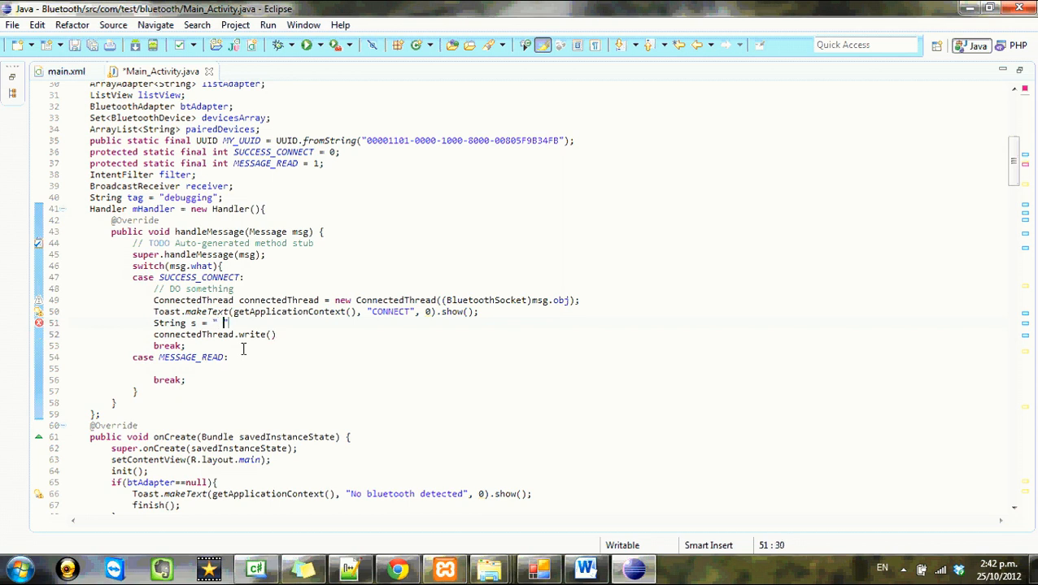
pyautogui.write('successfully connect')
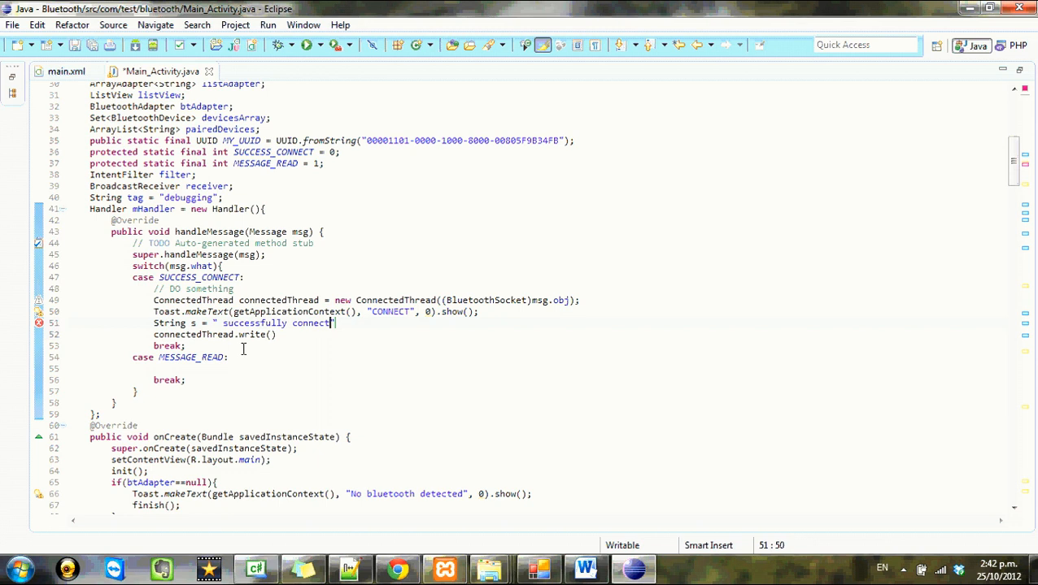
pyautogui.write('d";')
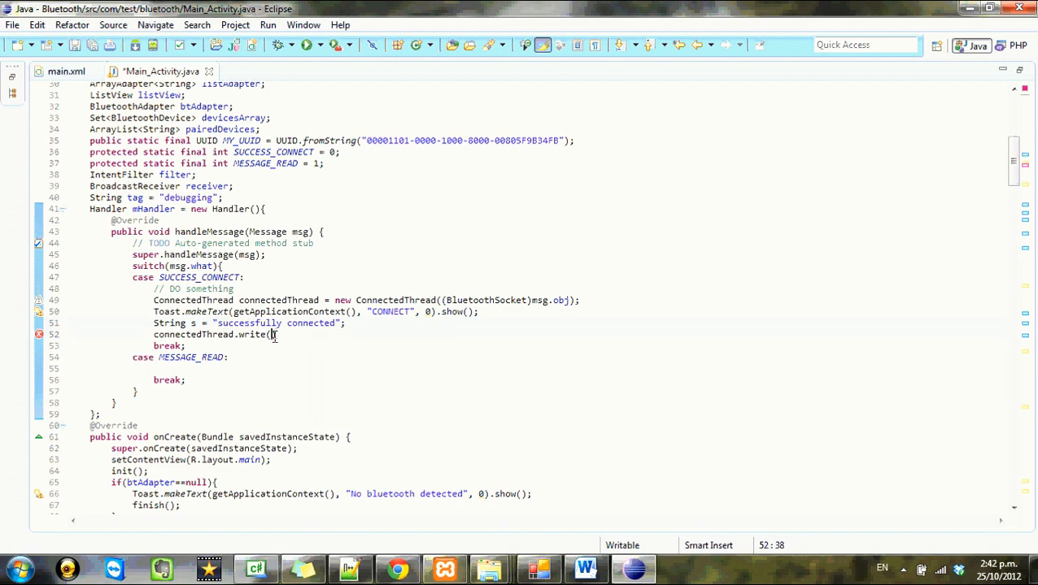
# Send s.getBytes() through connectedThread.write and add a Toast under MESSAGE_READ
pyautogui.write('s.')
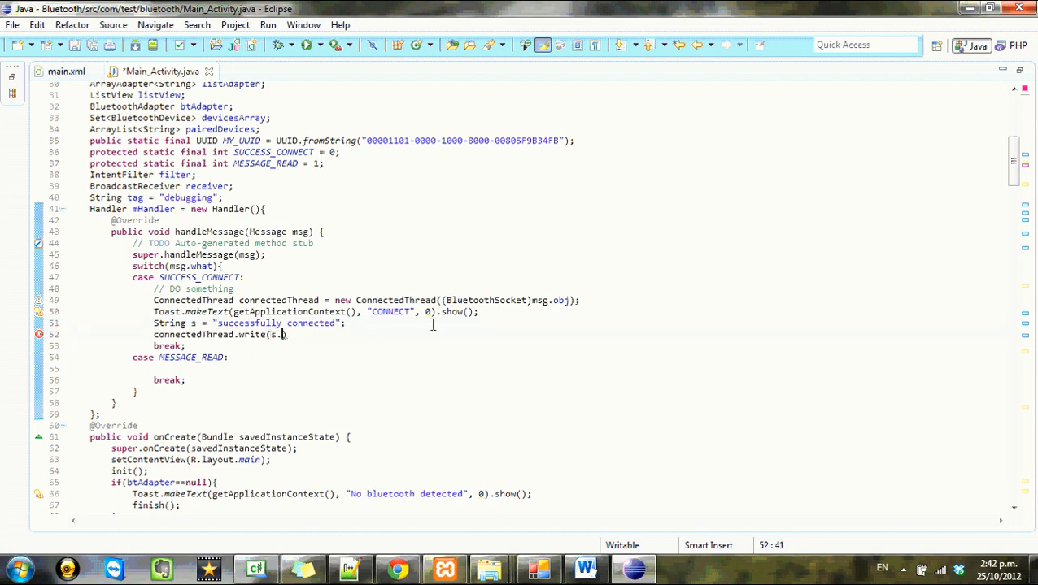
pyautogui.write('to')
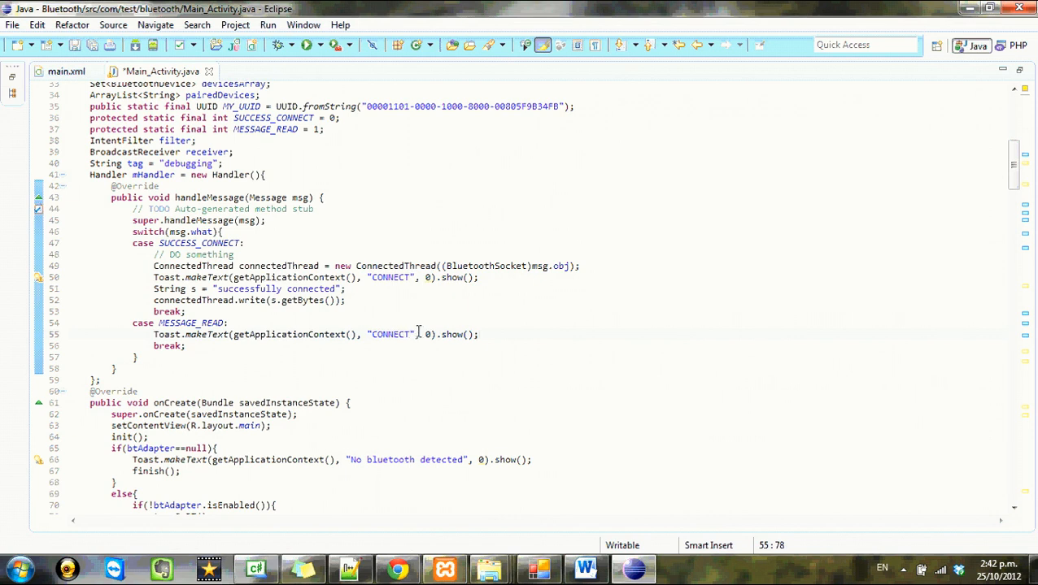
# Insert an empty line after case MESSAGE_READ, above its Toast call
pyautogui.doubleClick(389, 335)
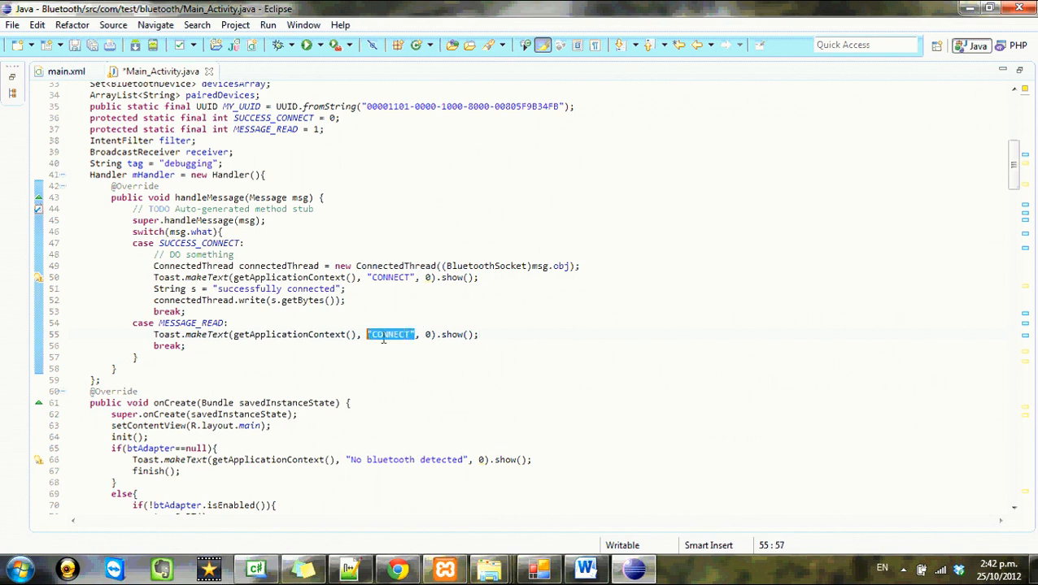
pyautogui.moveTo(545, 351)
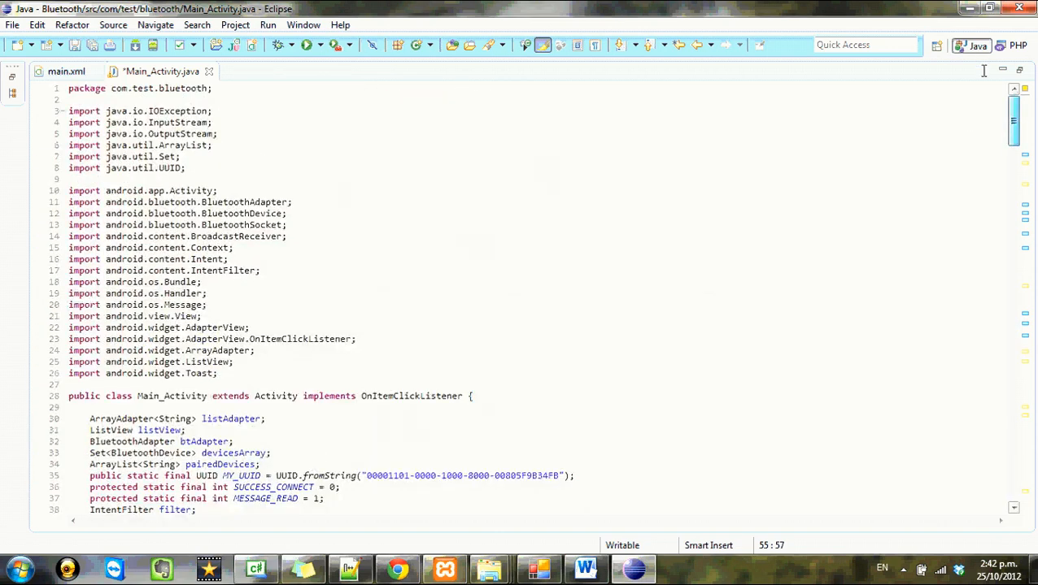
pyautogui.scroll(-3)
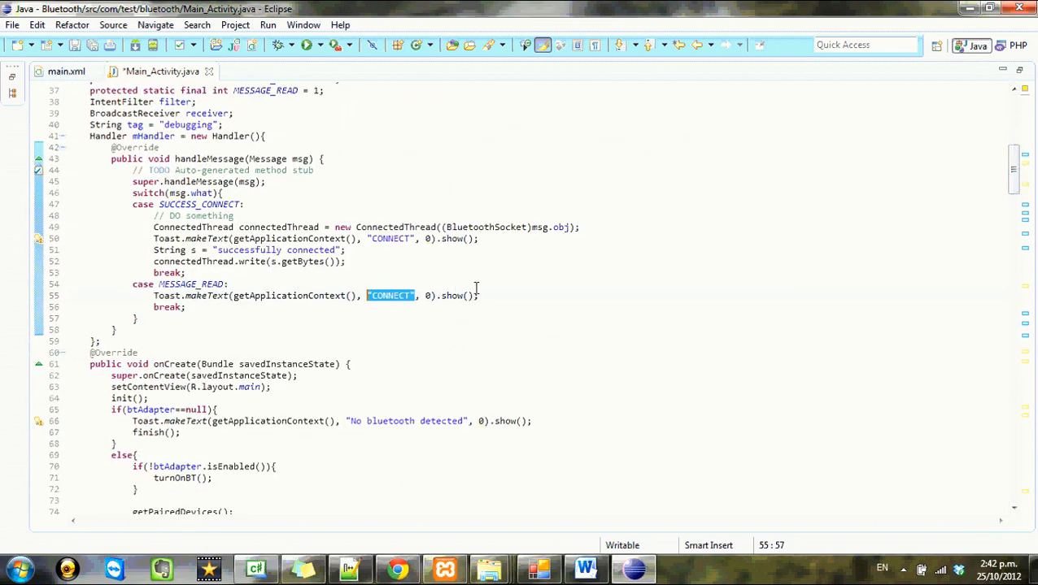
pyautogui.click(232, 284)
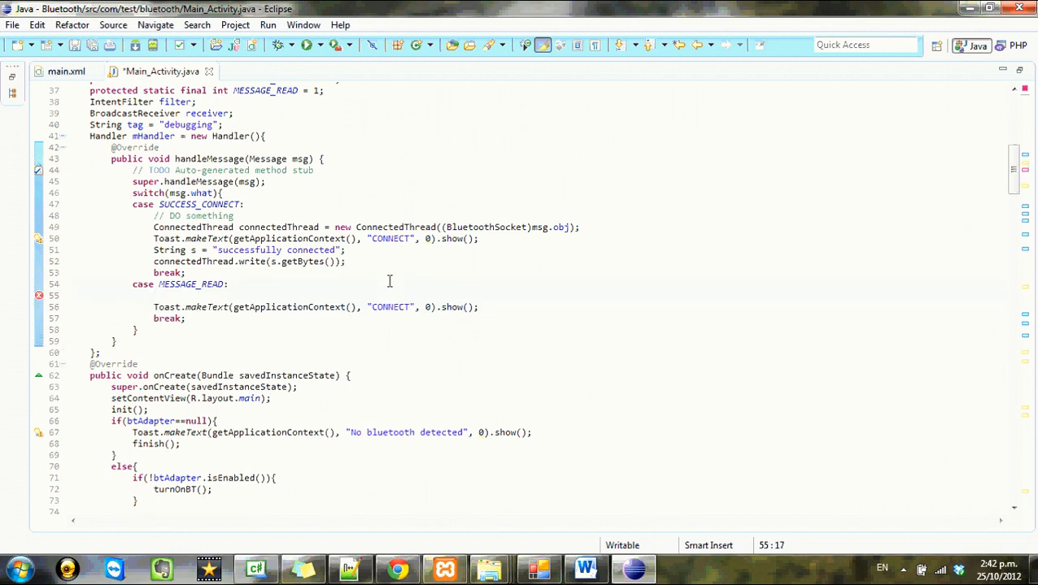
# Cast msg.obj to byte[] readBuf in the MESSAGE_READ case
pyautogui.write('byte[]')
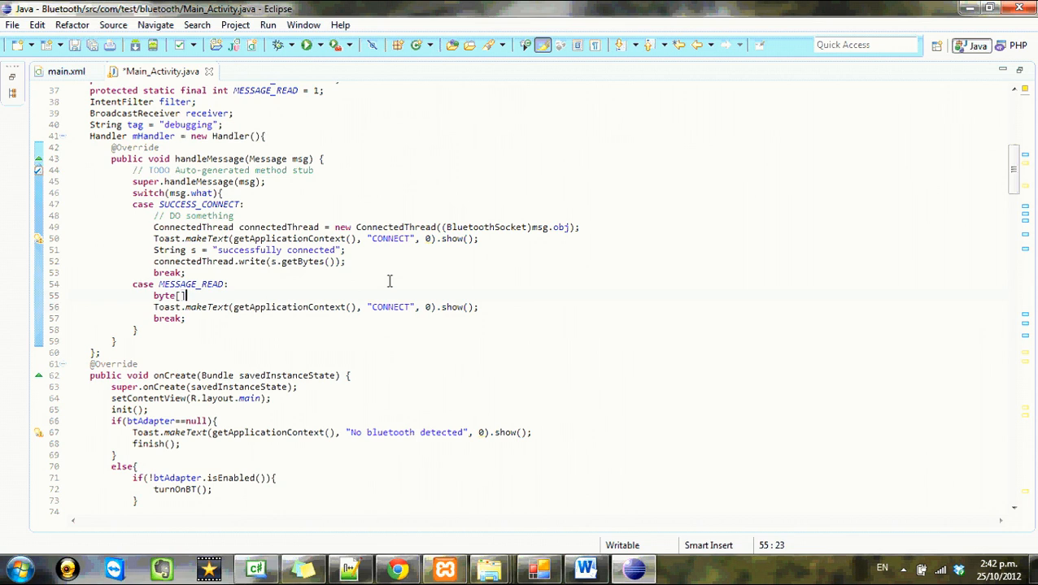
pyautogui.write('readBuf = (')
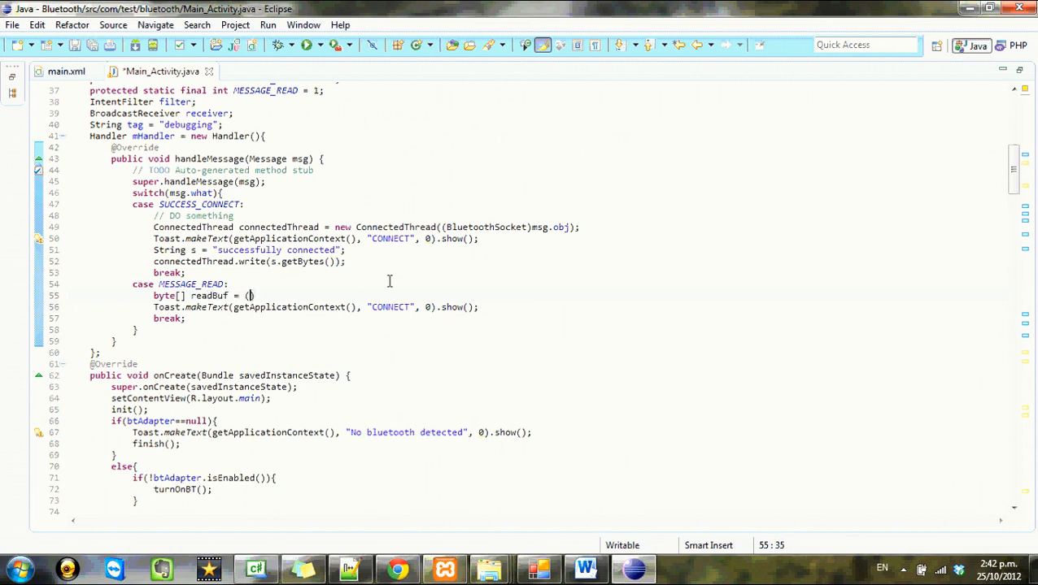
pyautogui.write('byte[')
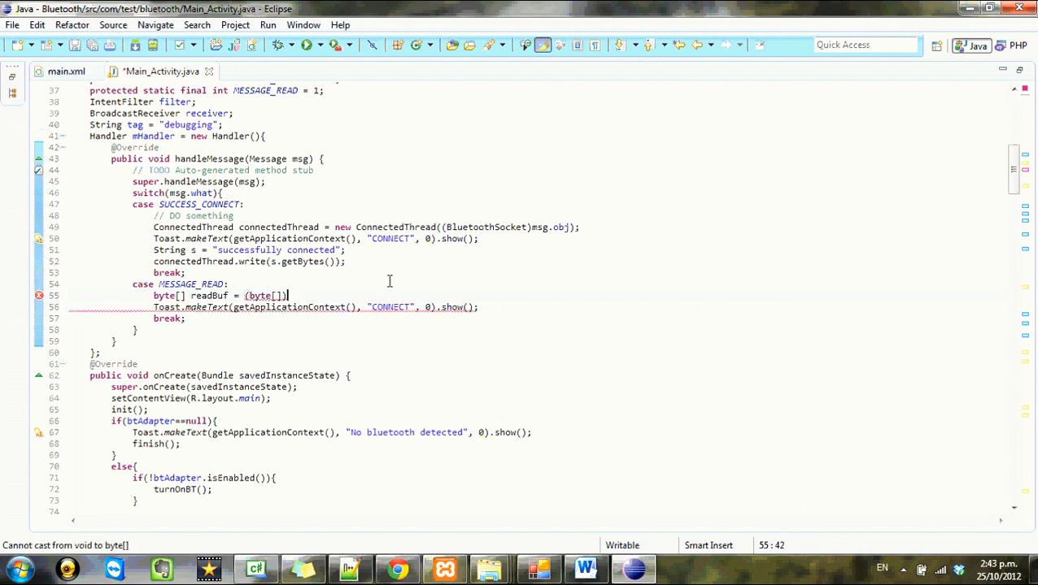
pyautogui.write('msg.obj;')
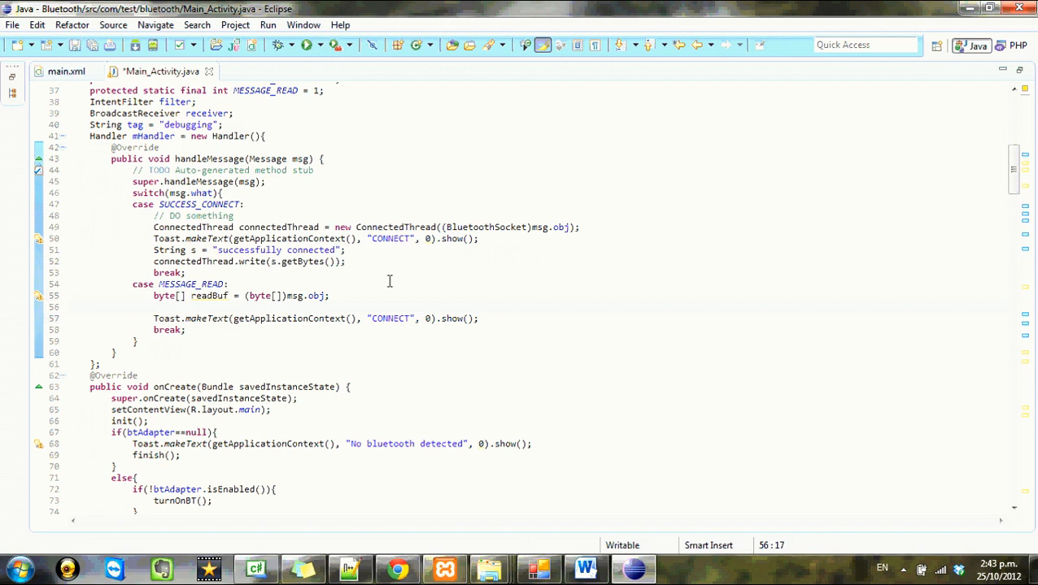
# Build a String from readBuf and toast that string instead of "CONNECT"
pyautogui.write('String s =')
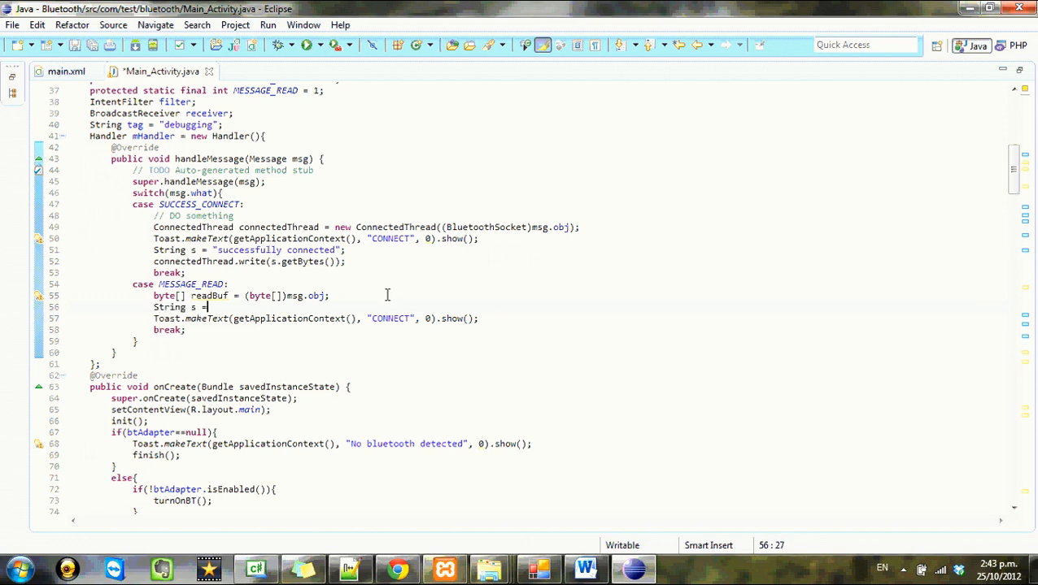
pyautogui.write('read')
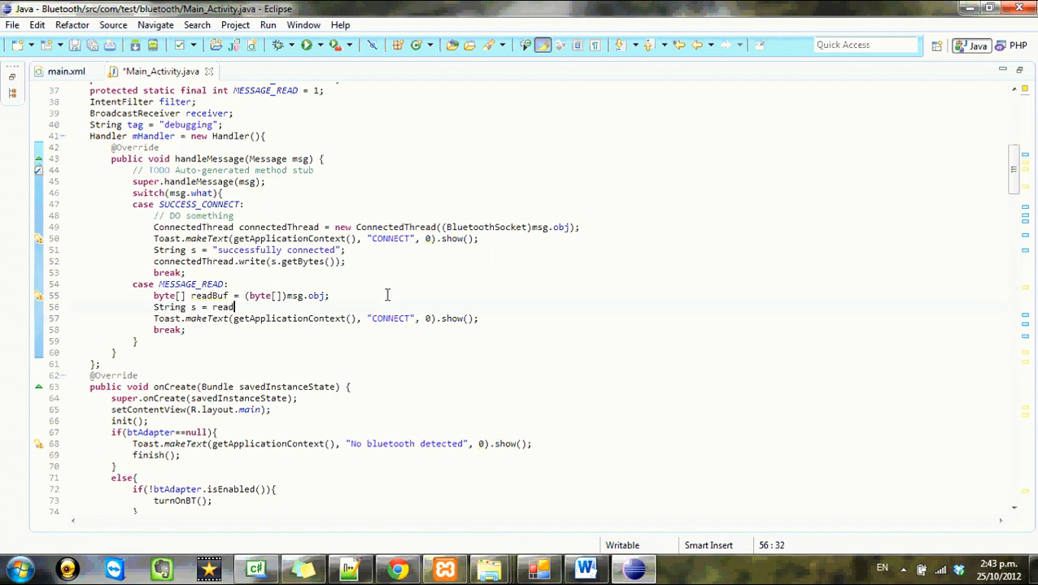
pyautogui.write('Buf.')
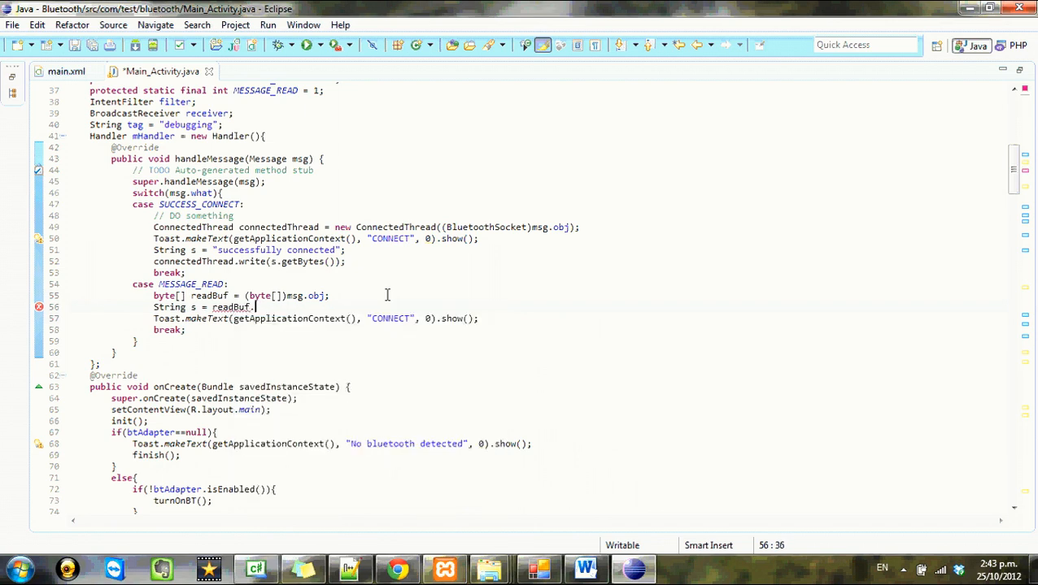
pyautogui.write('.toString()')
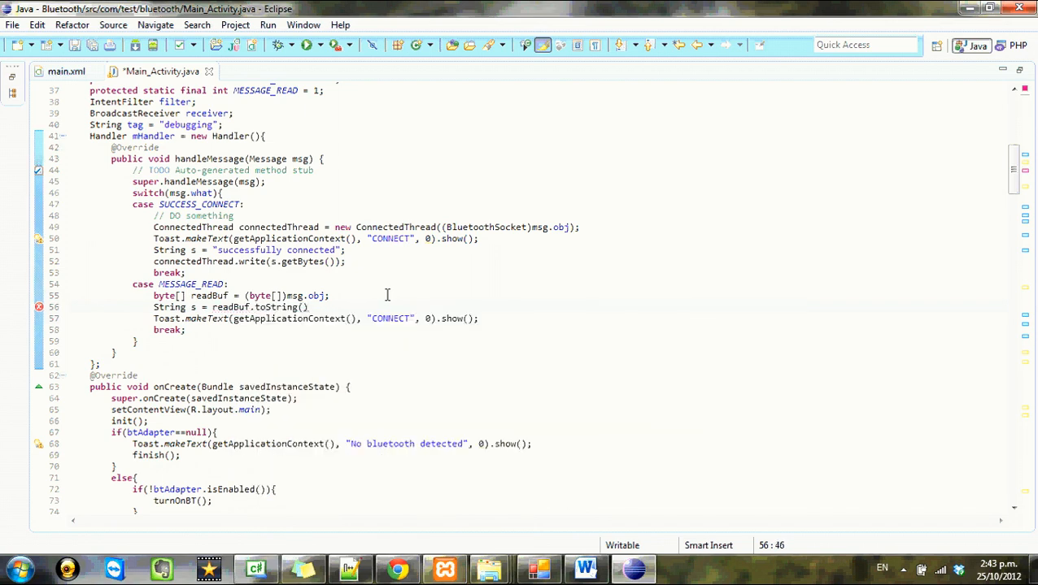
pyautogui.write(';')
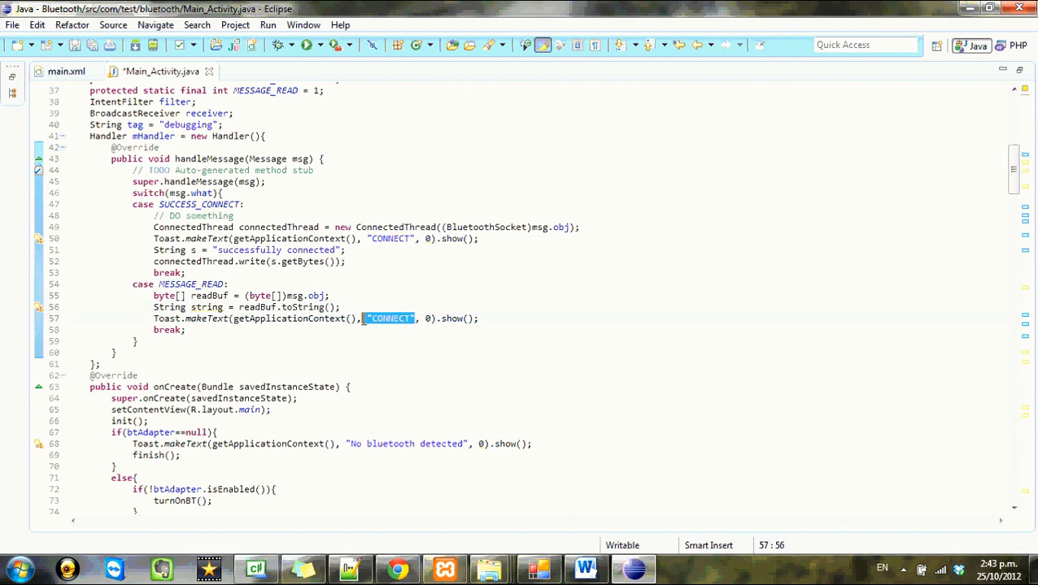
pyautogui.write('string')
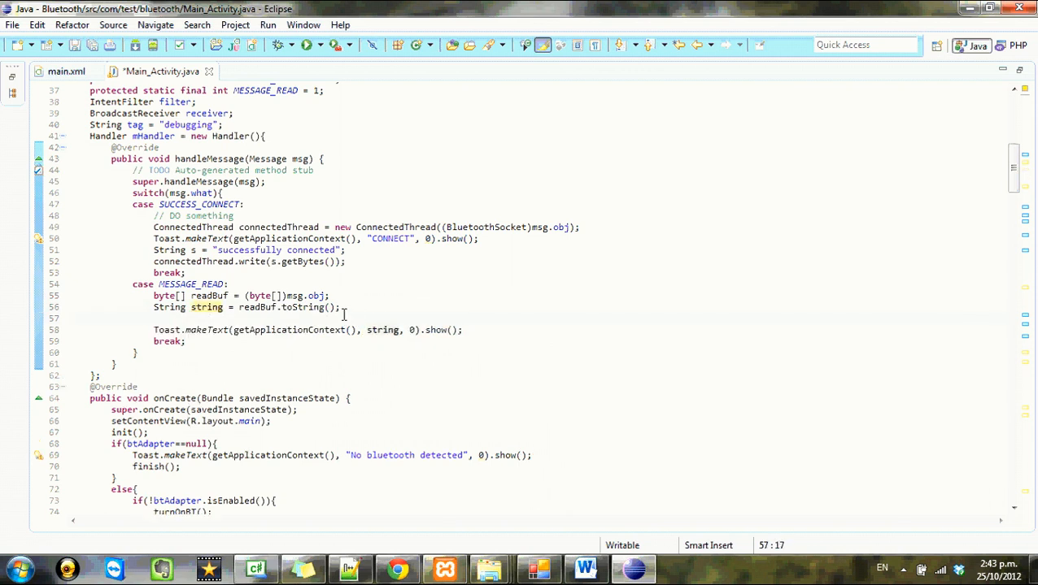
# Replace readBuf.toString() with new String(...) for the received data
pyautogui.doubleClick(284, 306)
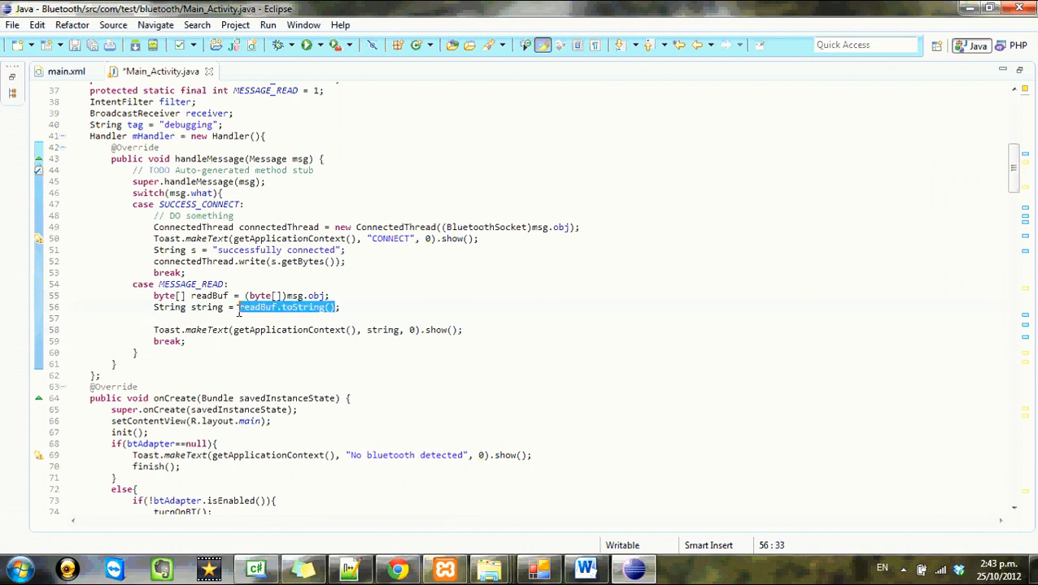
pyautogui.write('new St')
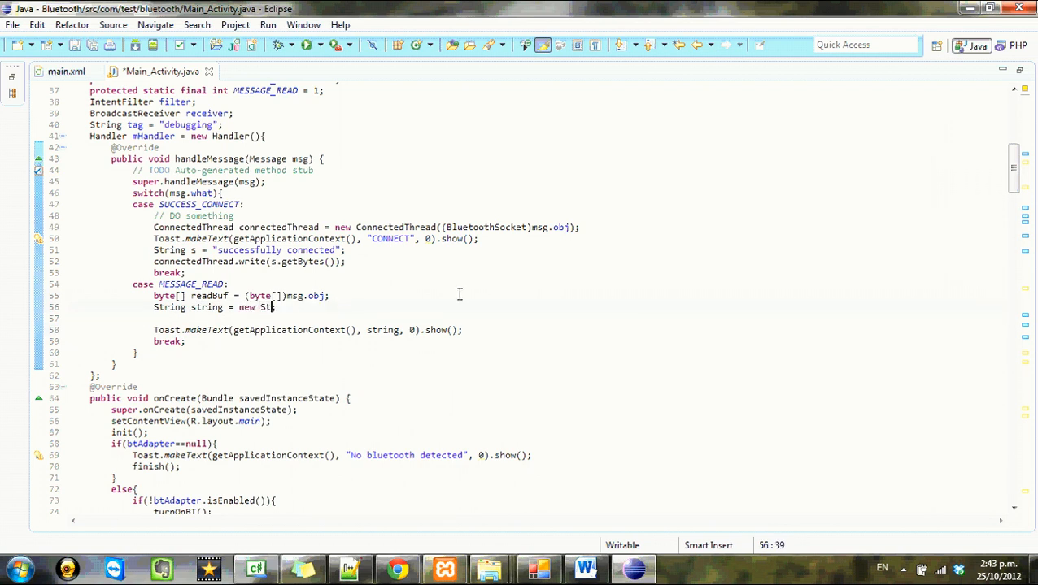
pyautogui.write('ing')
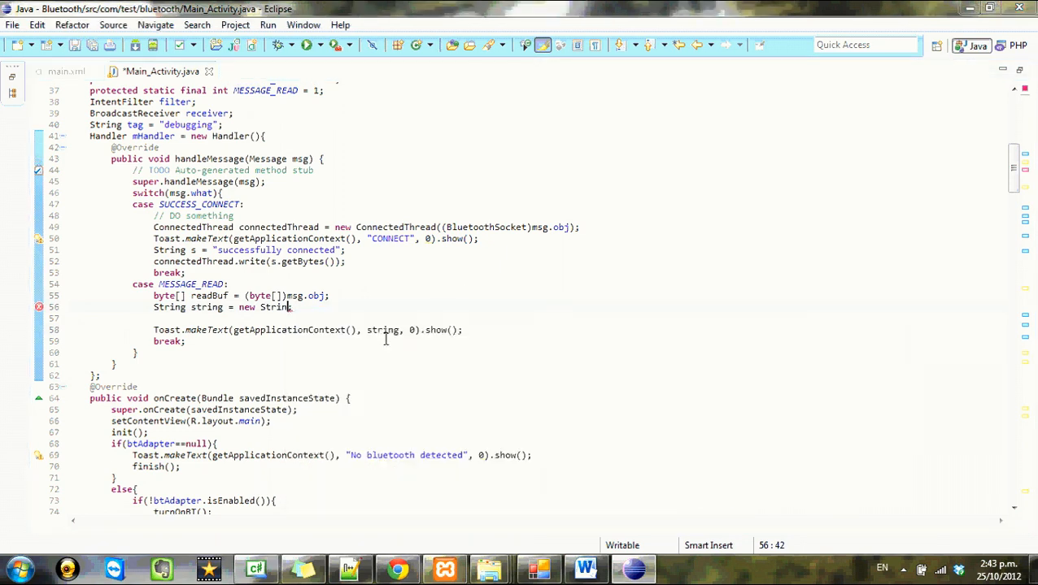
pyautogui.write('data')
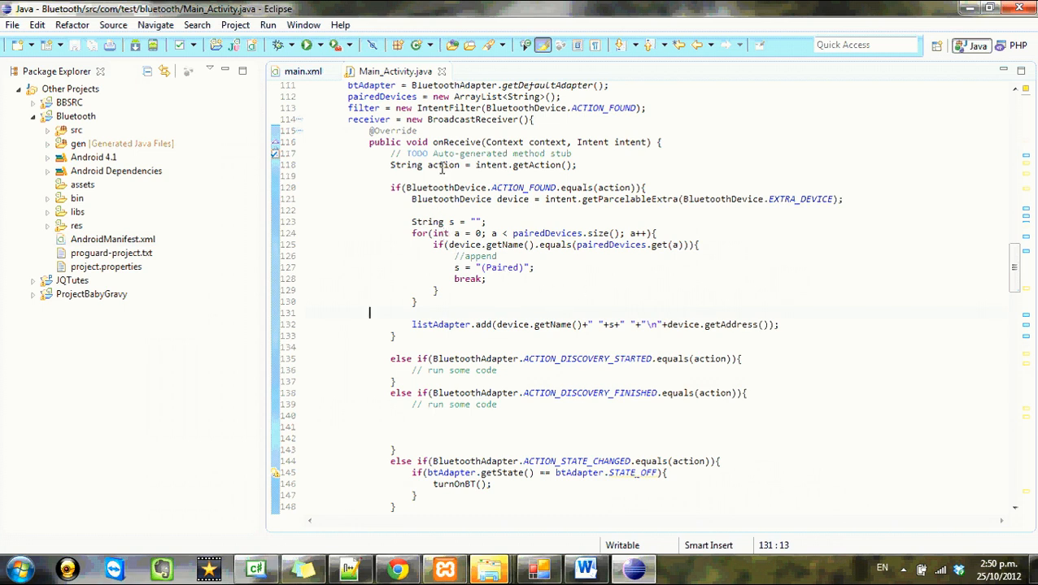
pyautogui.moveTo(557, 257)
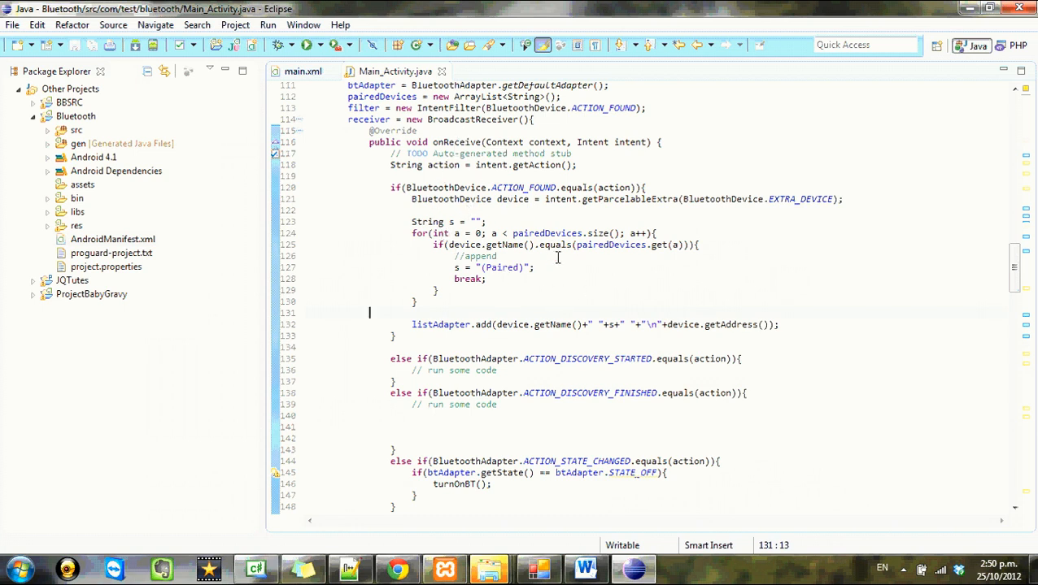
pyautogui.moveTo(932, 272)
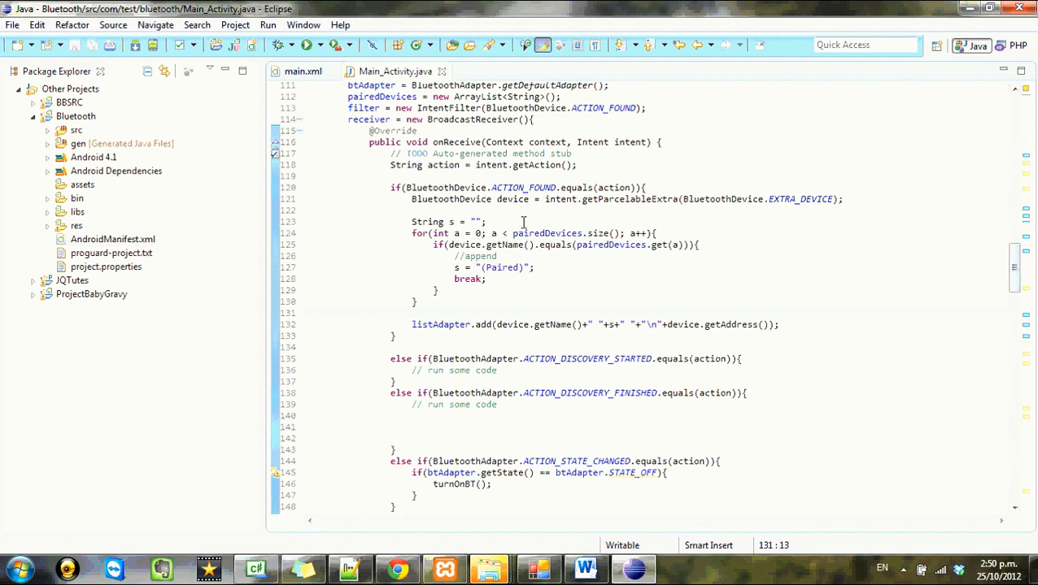
pyautogui.moveTo(692, 214)
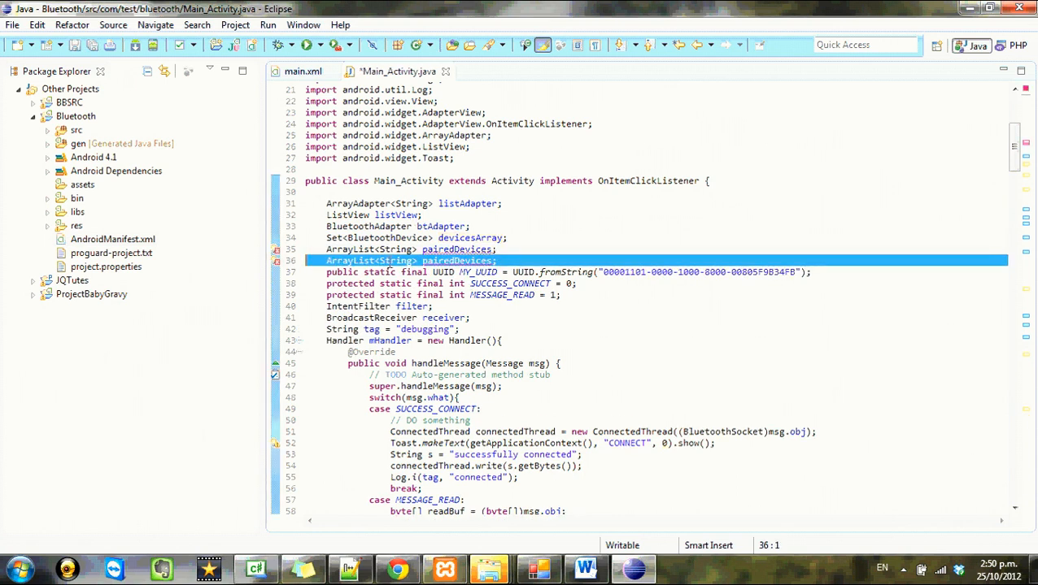
# Change the copied declaration to ArrayList<BluetoothDevice> devices; and scroll to the receiver
pyautogui.doubleClick(395, 260)
pyautogui.write('BluetoothDevice')
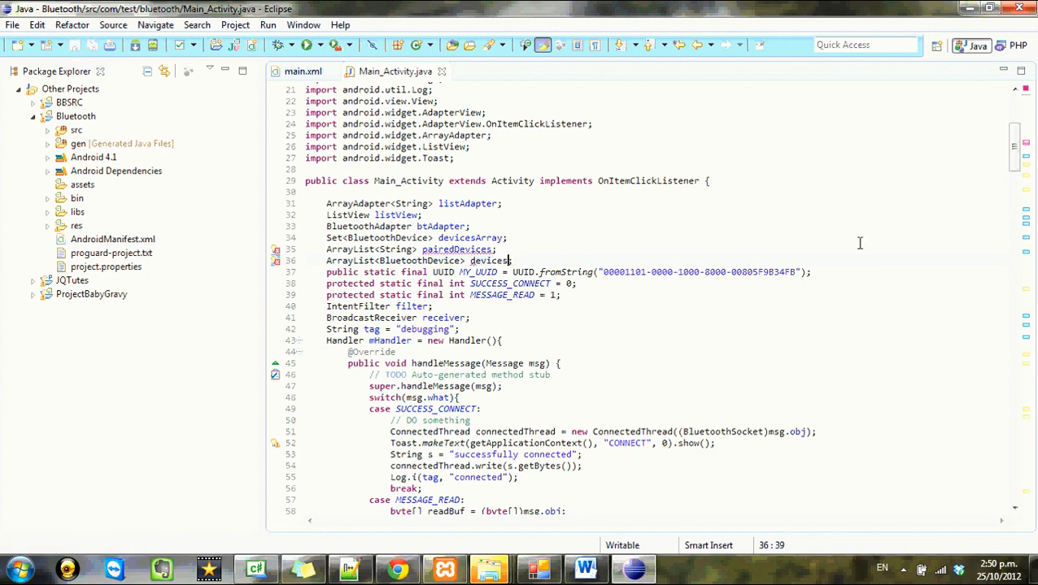
pyautogui.scroll(-3)
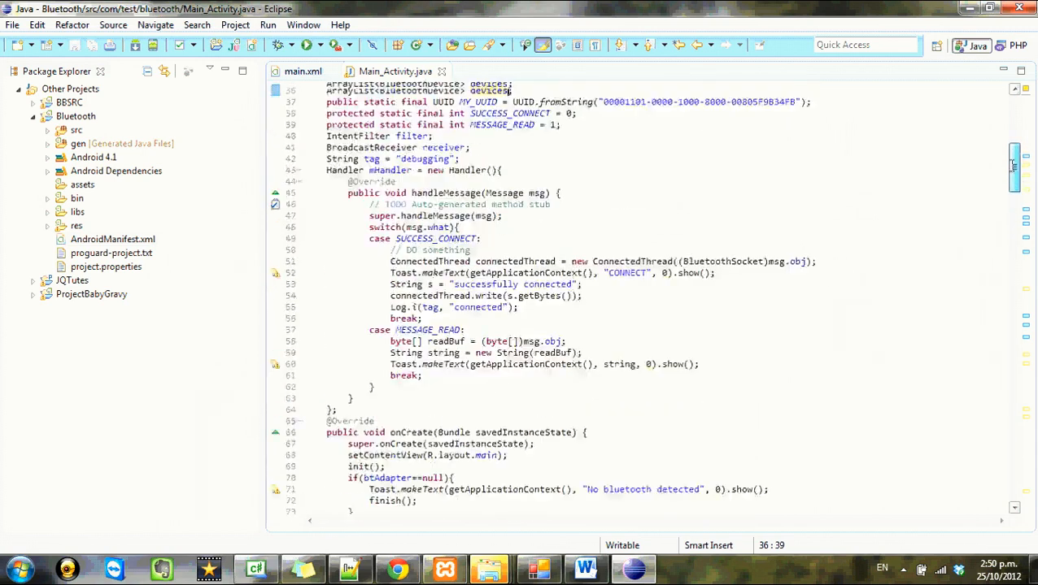
pyautogui.scroll(-3)
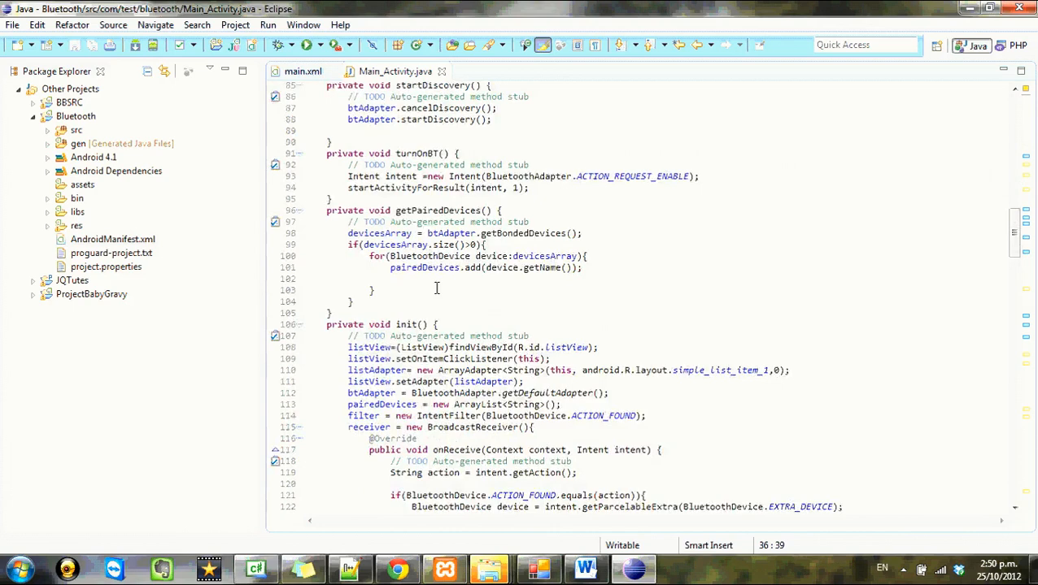
pyautogui.scroll(-3)
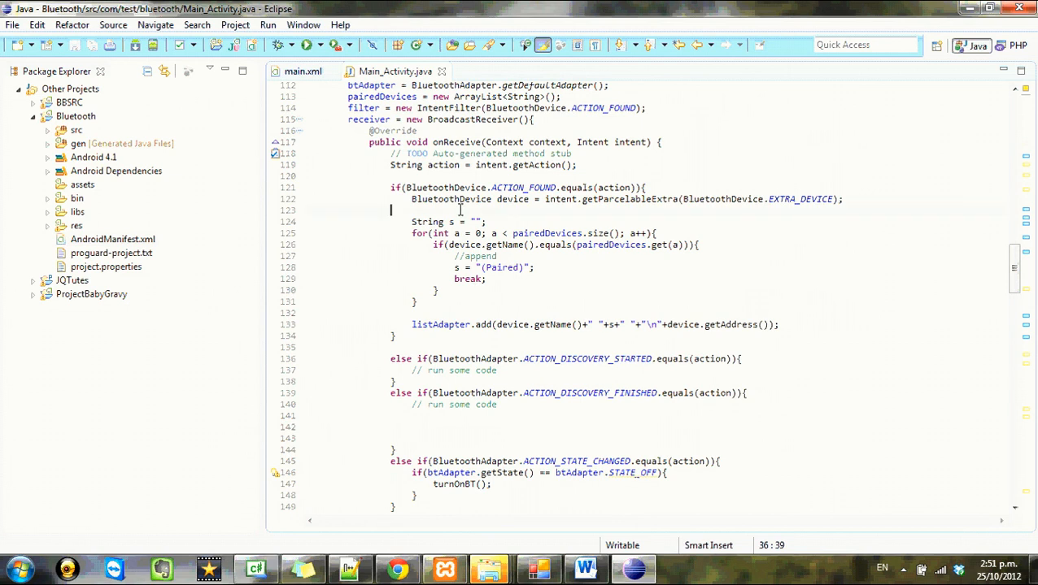
# Initialise devices = new ArrayList<BluetoothDevice>(); in init() after the filter line
pyautogui.write('d')
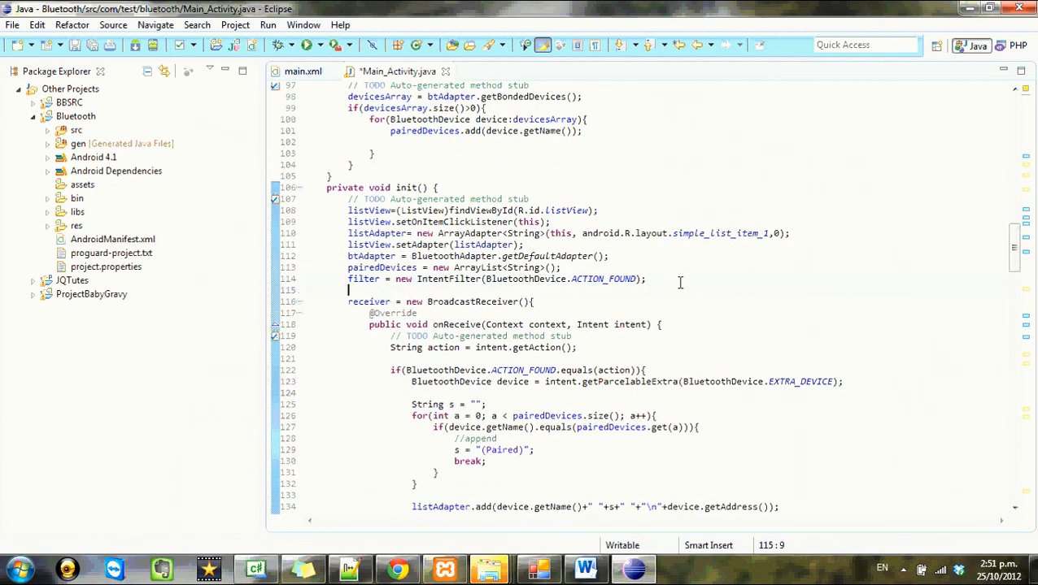
pyautogui.write('device = new')
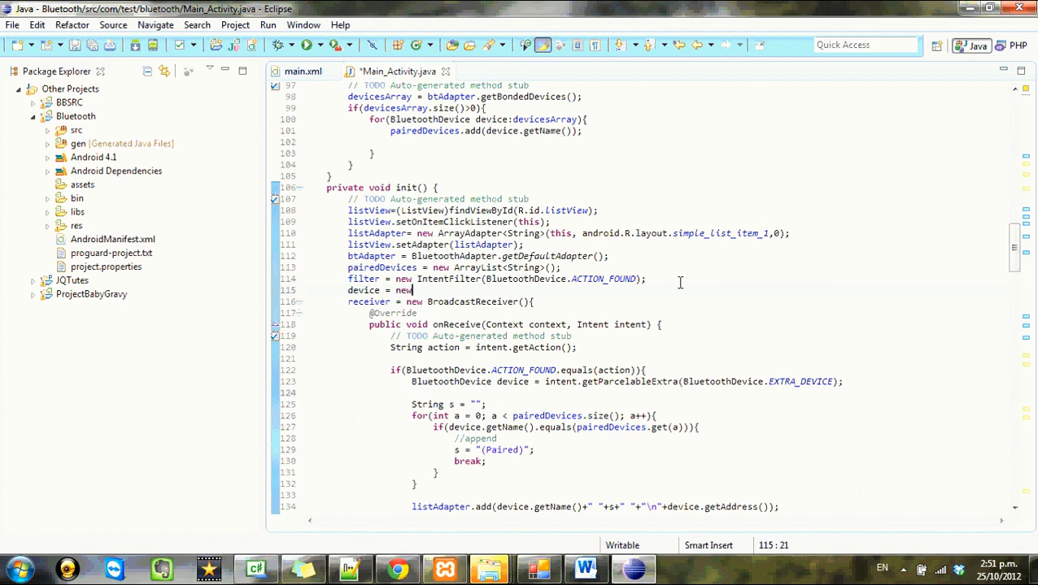
pyautogui.write('a')
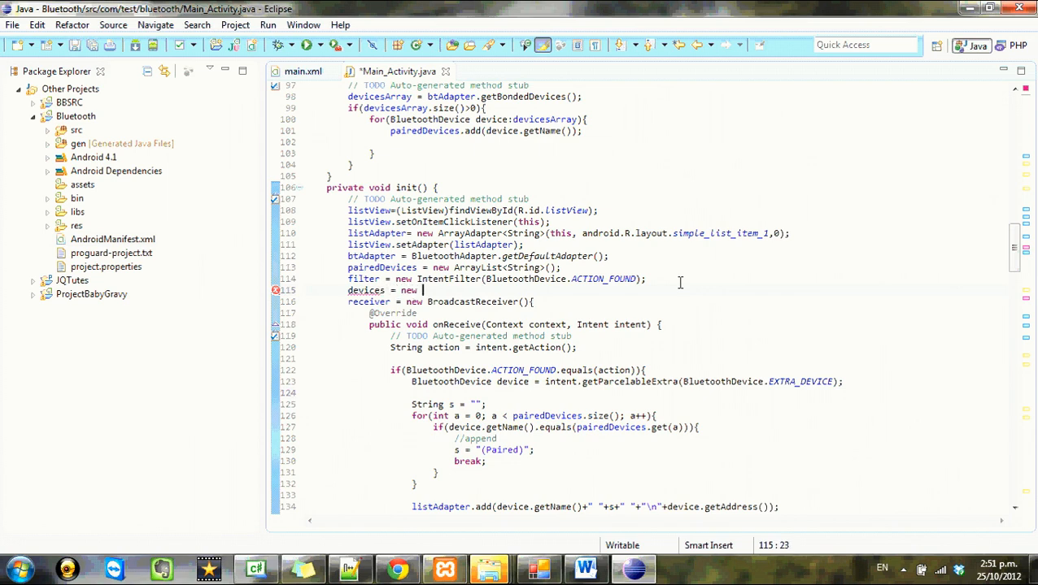
pyautogui.write('ar')
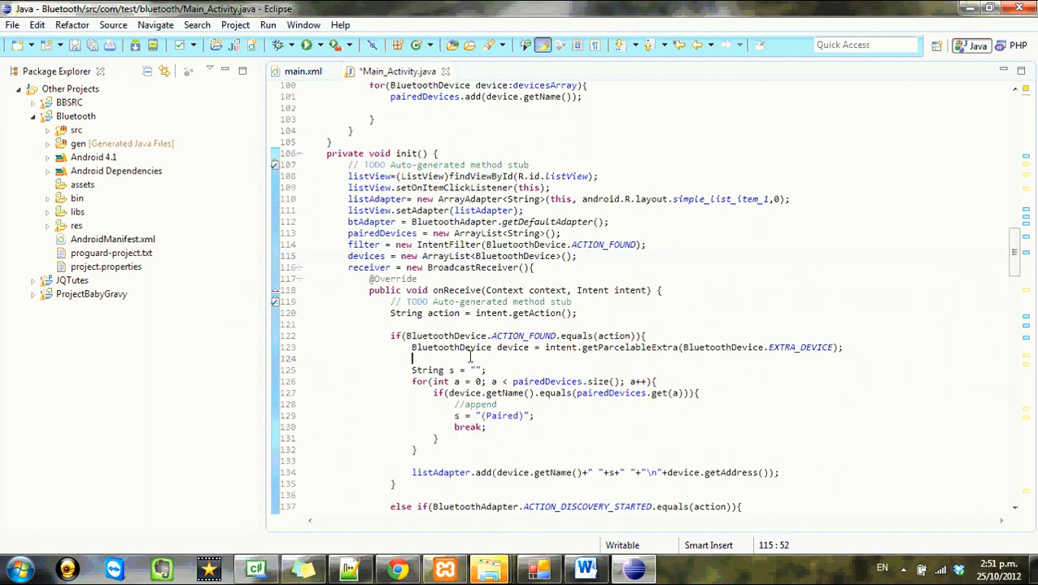
# Add the found device to devices in the ACTION_FOUND branch and save
pyautogui.write('de')
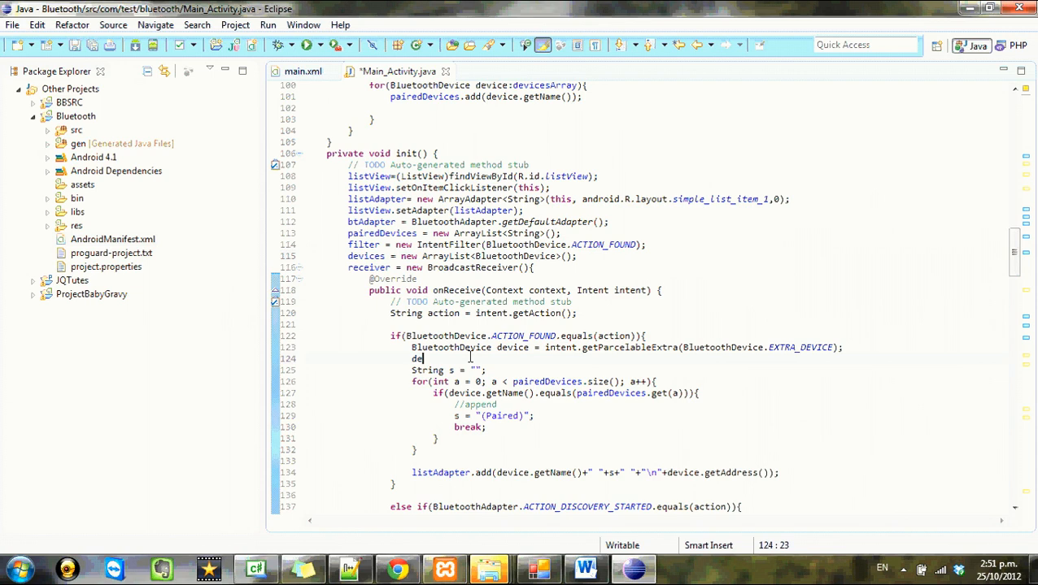
pyautogui.write('vices')
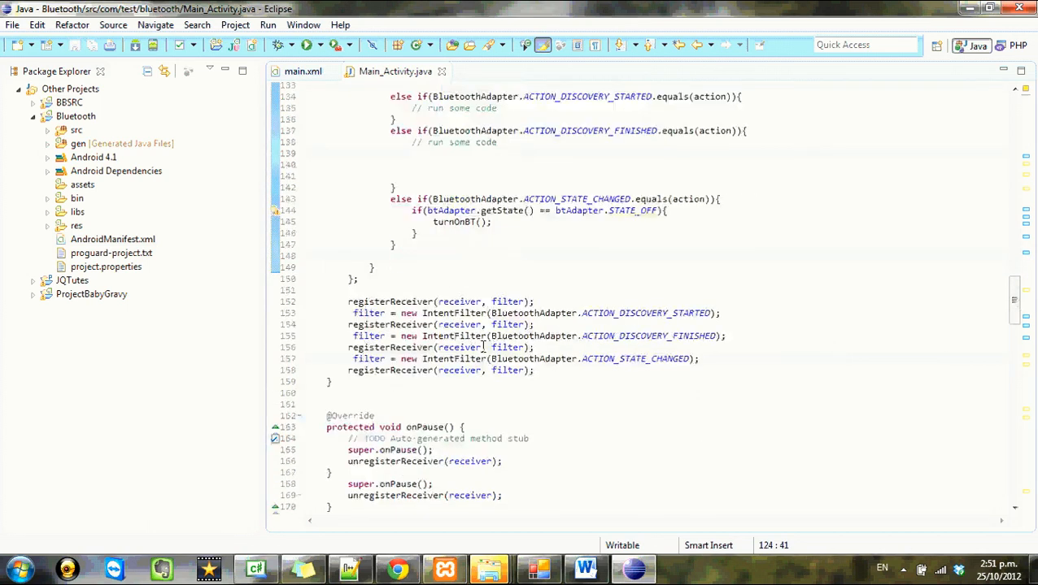
pyautogui.scroll(-3)
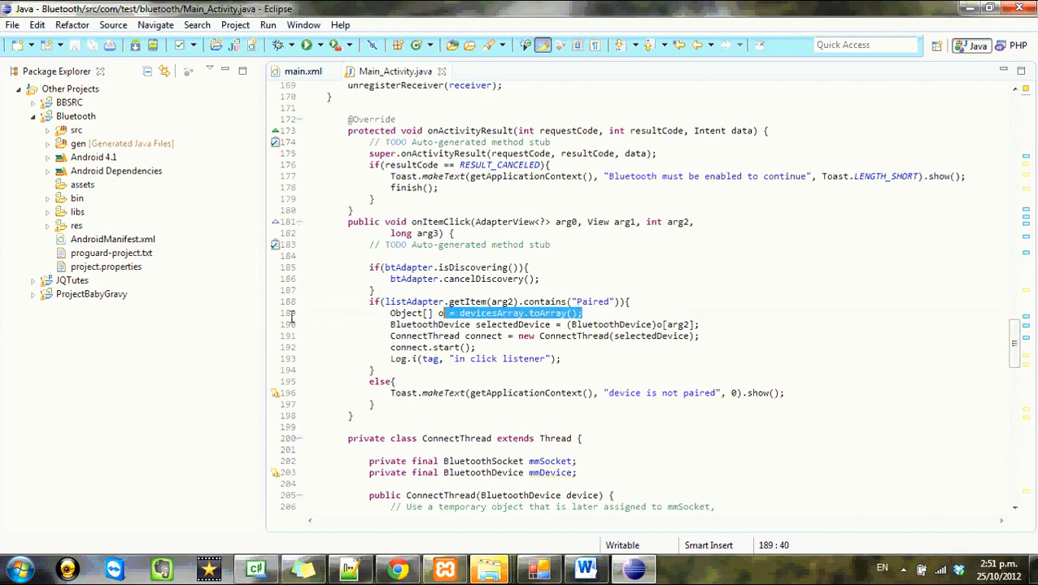
# Take selectedDevice from devices.get(arg2), dropping the Object array line, and save
pyautogui.press('Delete')
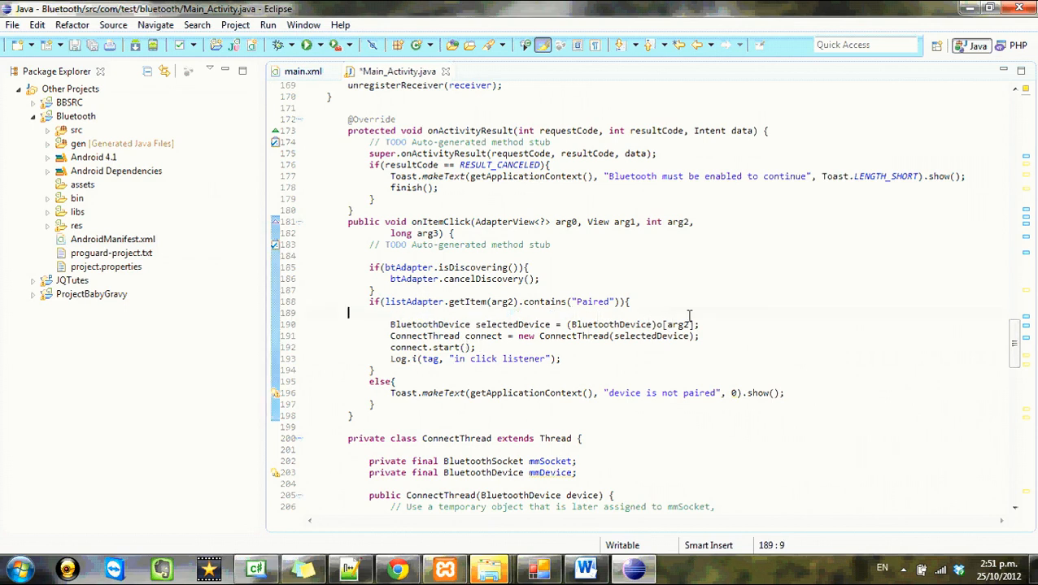
pyautogui.doubleClick(630, 325)
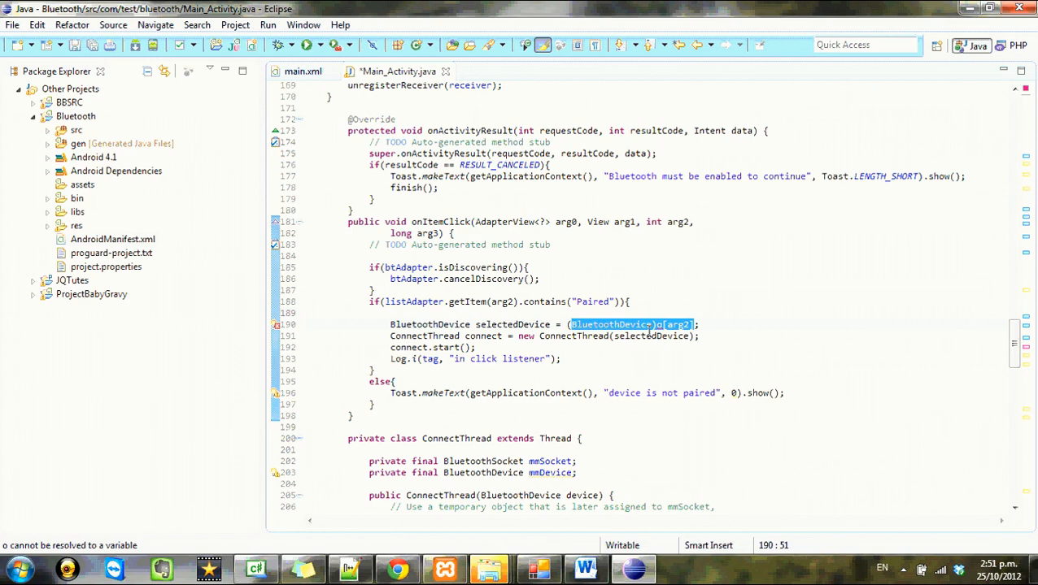
pyautogui.write('de')
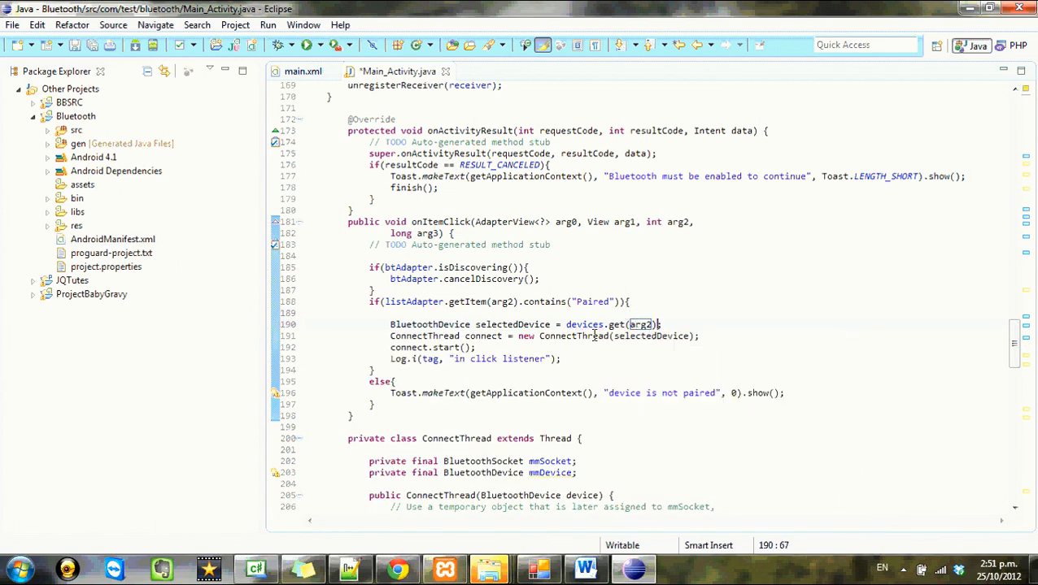
pyautogui.press('ctrl+s')
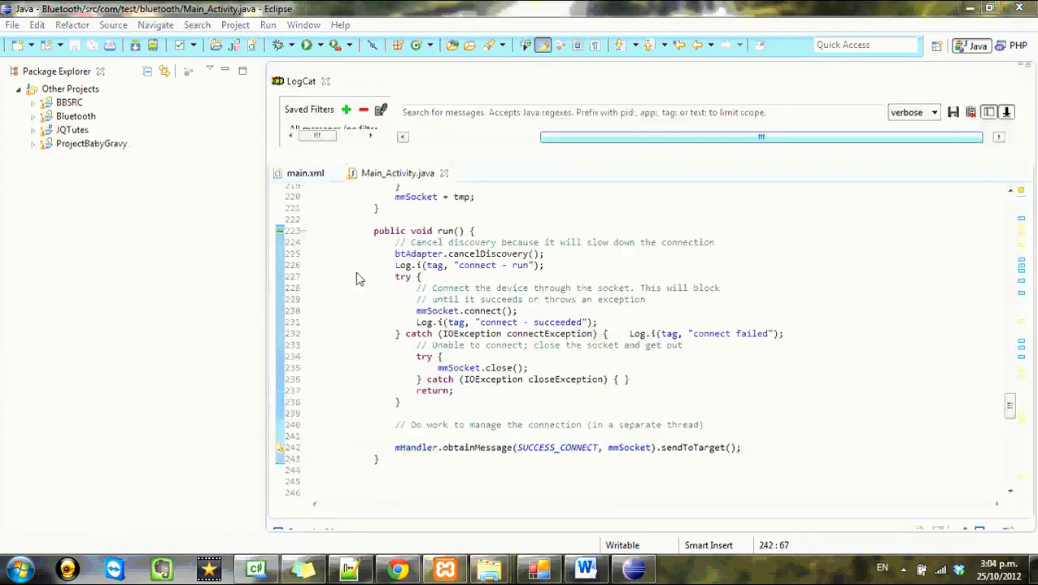
pyautogui.moveTo(407, 283)
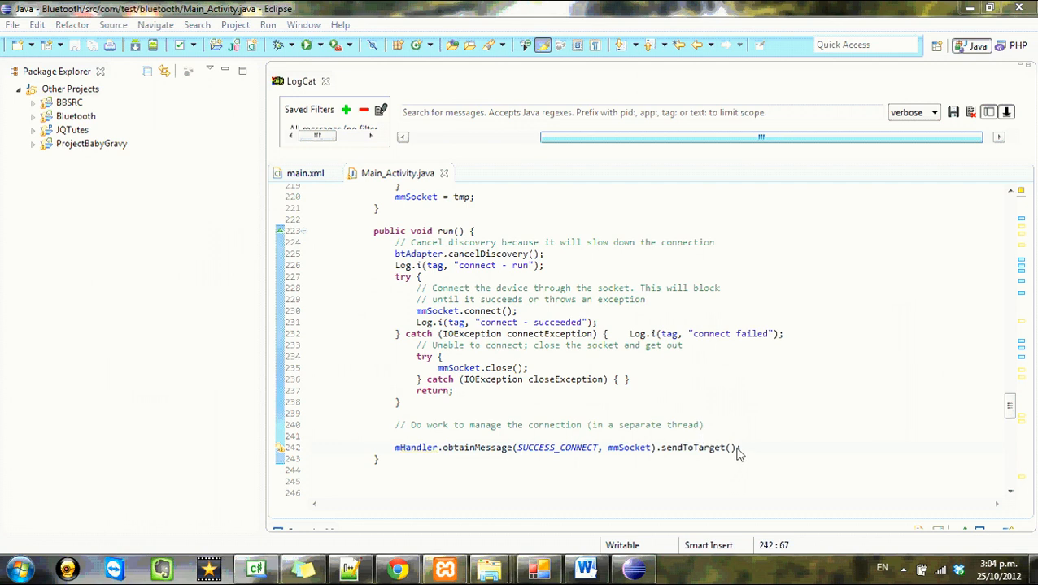
# Edit mHandler.obtainMessage(SUCCESS_CONNECT, mmSocket).sendToTarget(); in ConnectThread.run()
pyautogui.doubleClick(693, 447)
pyautogui.write(';')
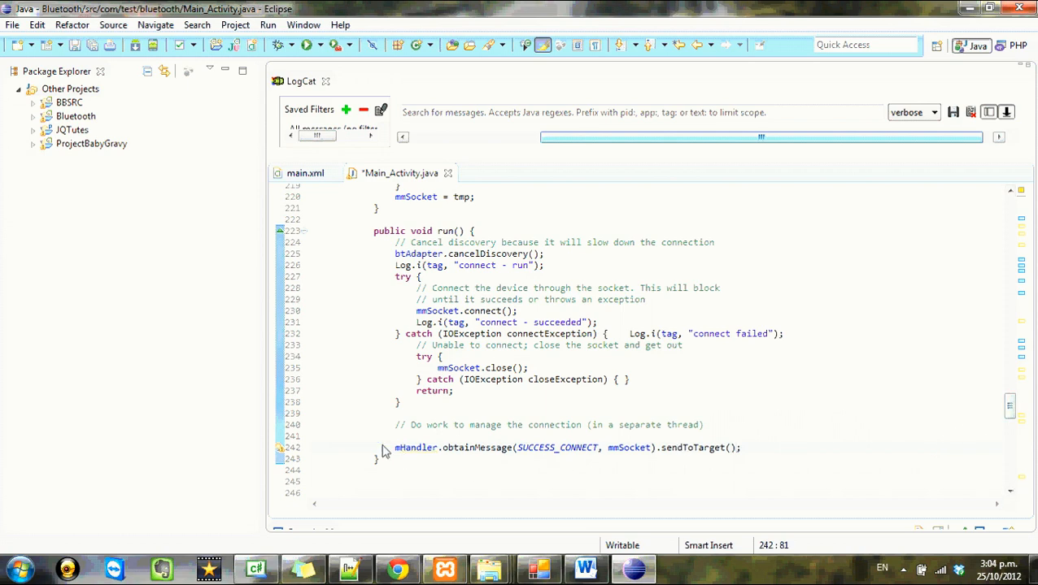
pyautogui.moveTo(637, 464)
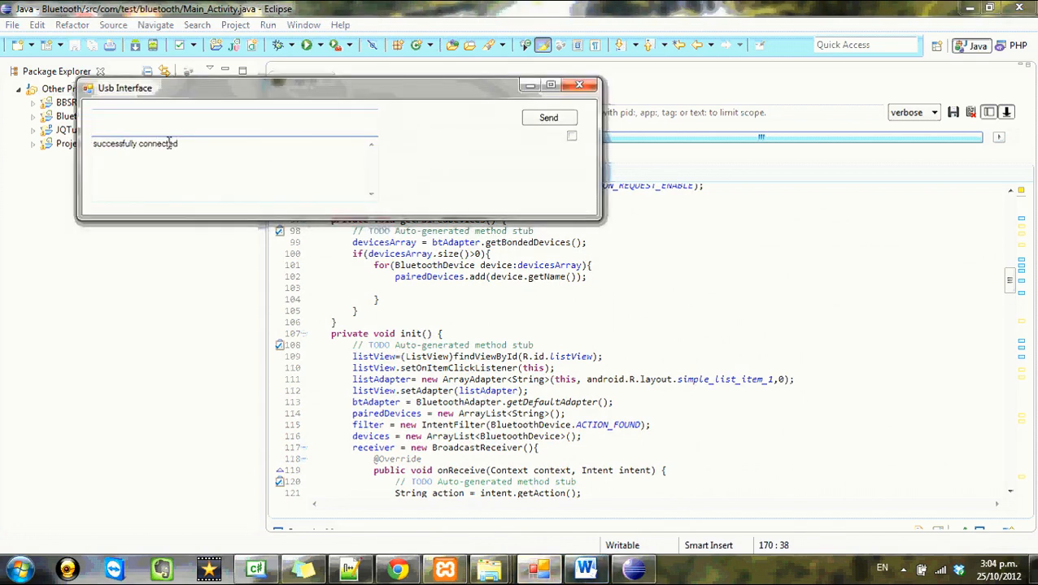
# Highlight the received 'successfully connected' text in the Usb Interface window
pyautogui.moveTo(122, 144); pyautogui.dragTo(171, 143)
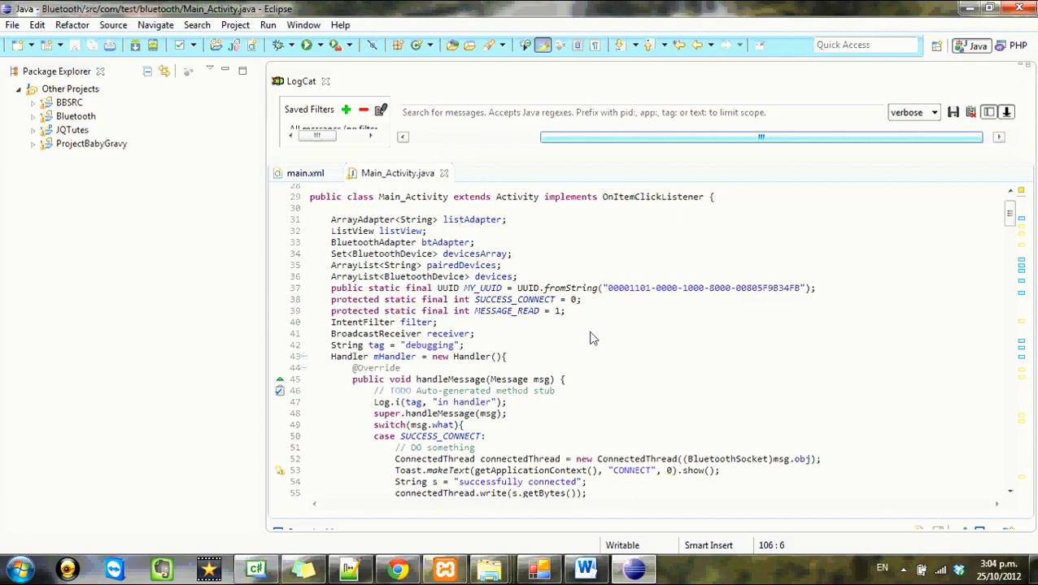
pyautogui.moveTo(378, 443)
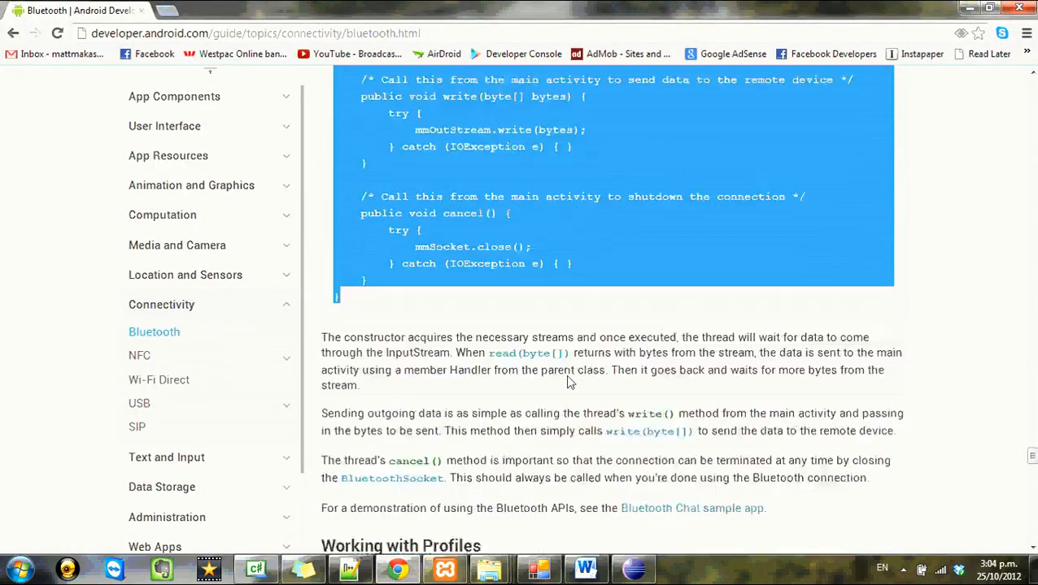
# Scroll the Bluetooth guide down to the Health Device Profile section
pyautogui.scroll(-3)
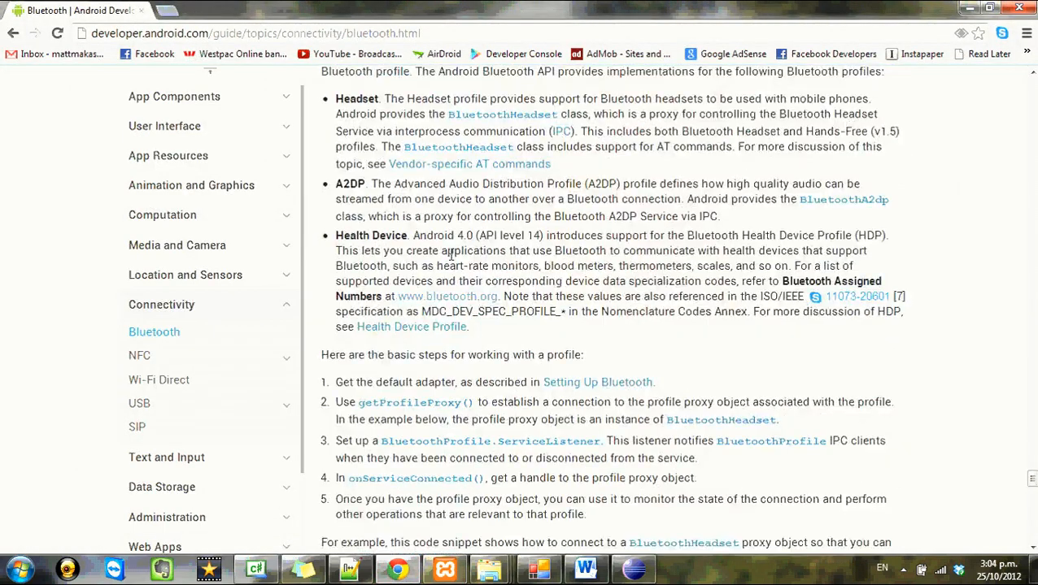
pyautogui.moveTo(371, 183); pyautogui.dragTo(687, 200)
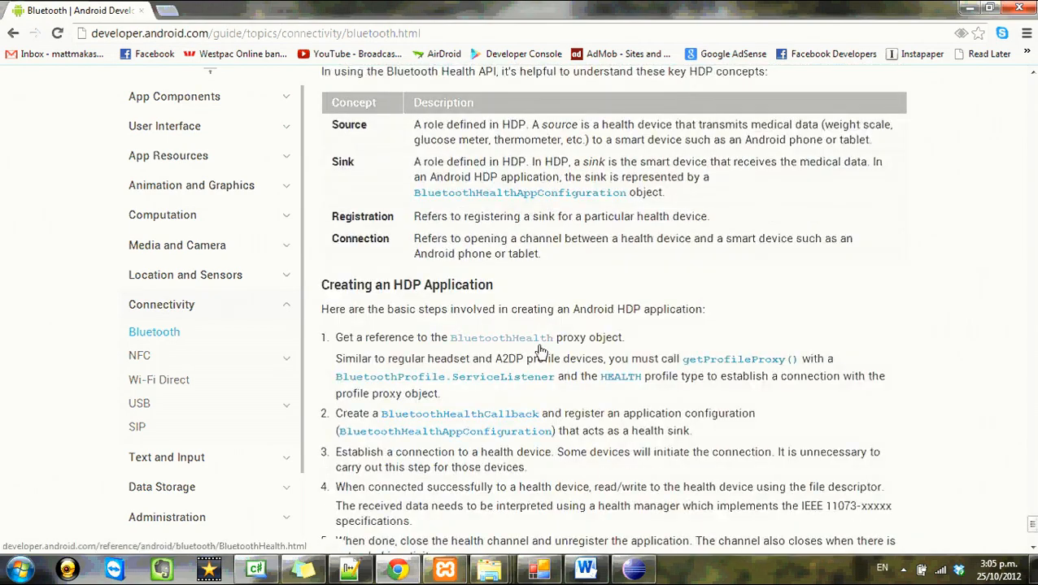
pyautogui.moveTo(422, 418)
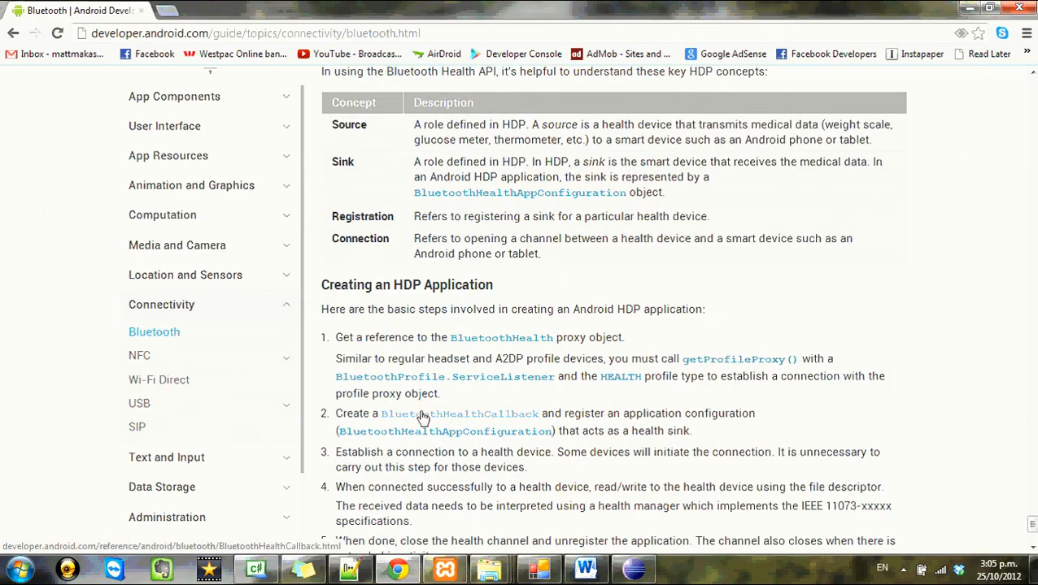